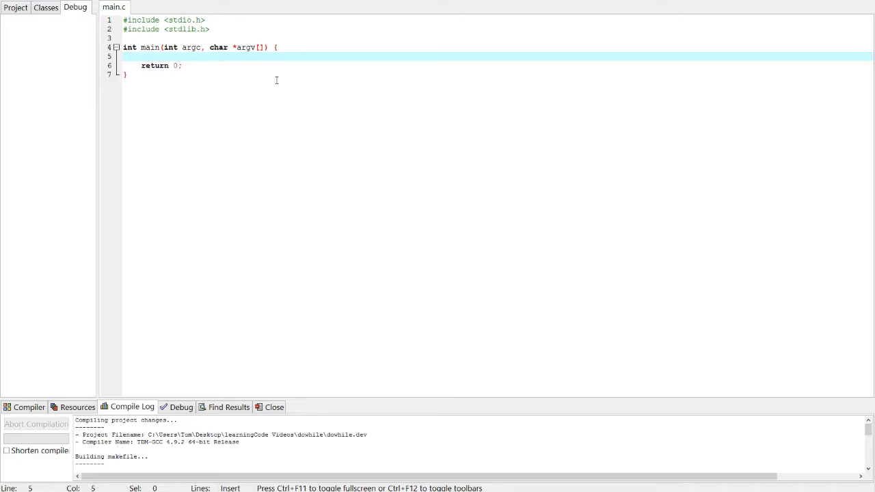
# - Write a do { } while(); skeleton before return 0 with a //do a thing placeholder in its body
pyautogui.write('do{')
pyautogui.write('while();')
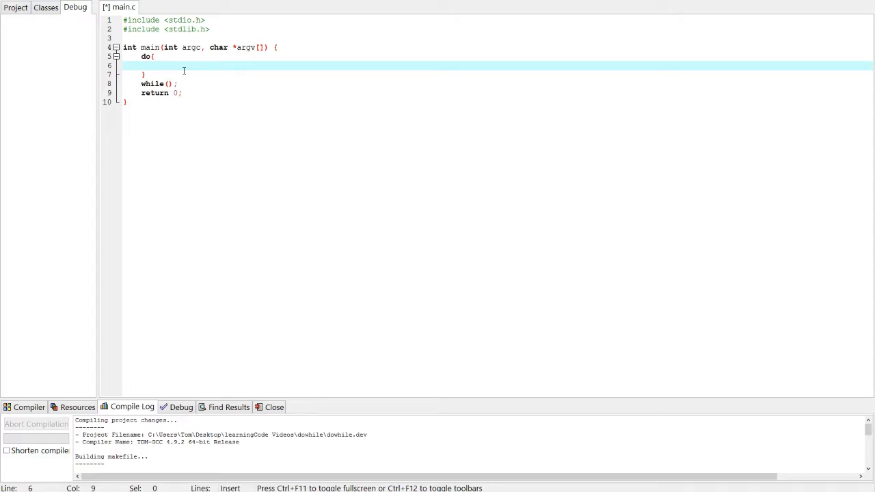
pyautogui.click(153, 56)
pyautogui.write('//do a thing')
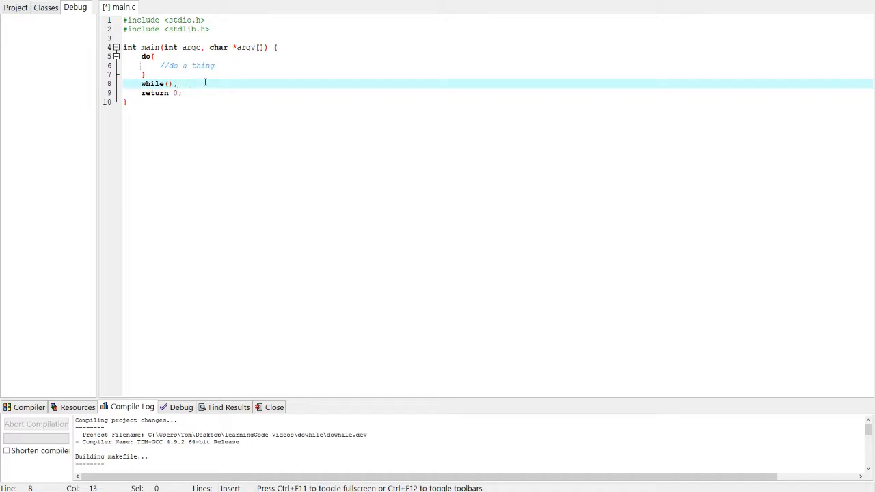
pyautogui.moveTo(179, 77)
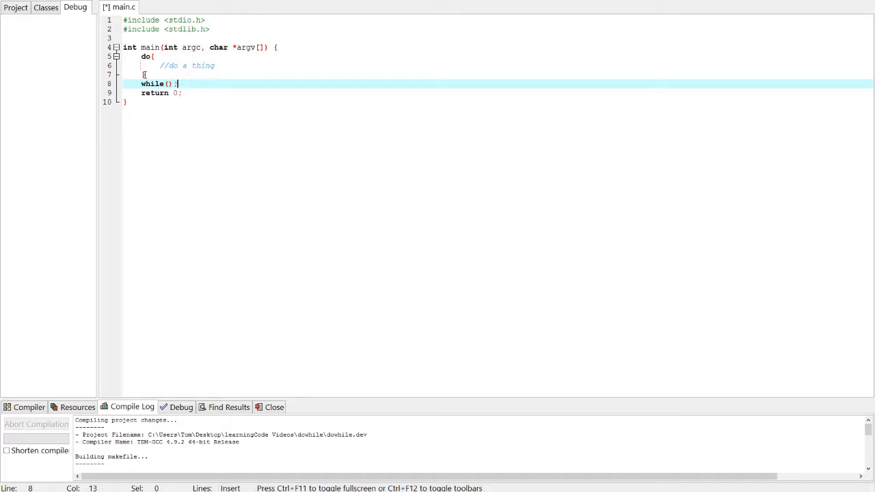
pyautogui.click(238, 65)
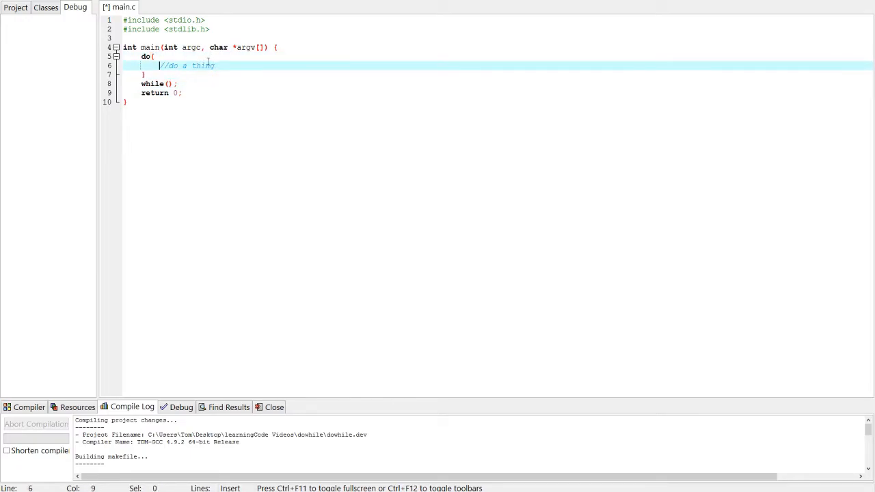
pyautogui.click(216, 66)
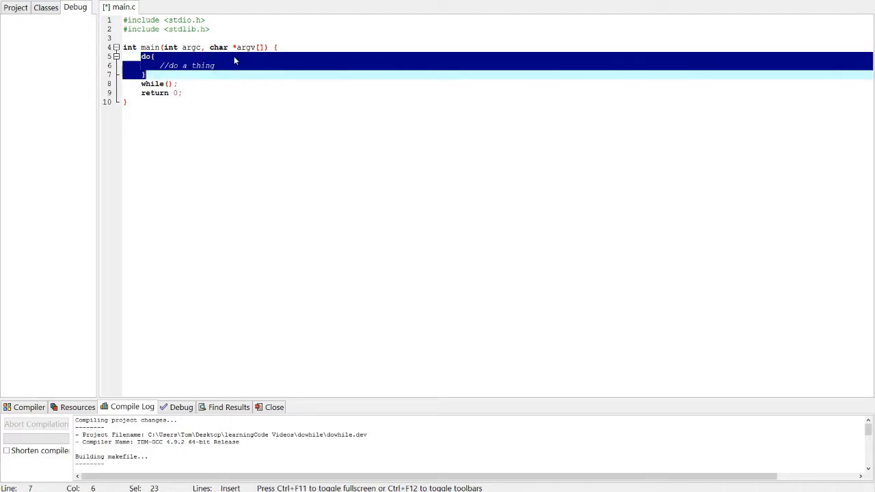
pyautogui.click(214, 66)
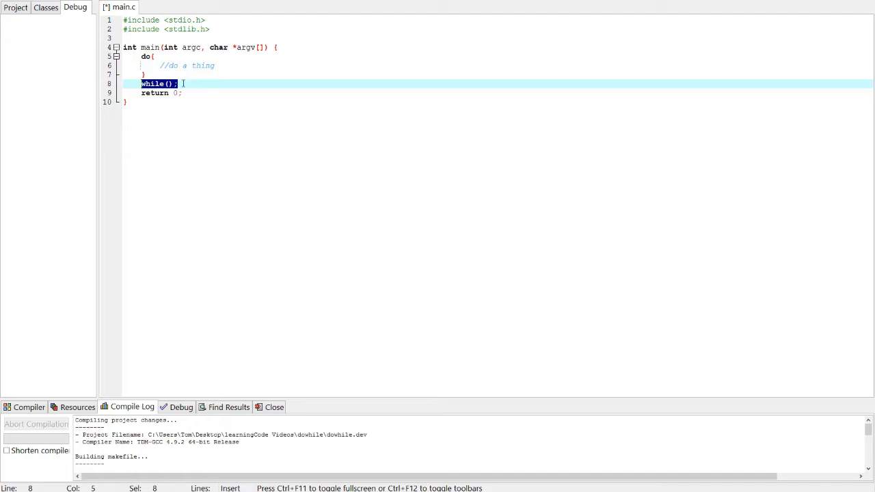
pyautogui.click(214, 65)
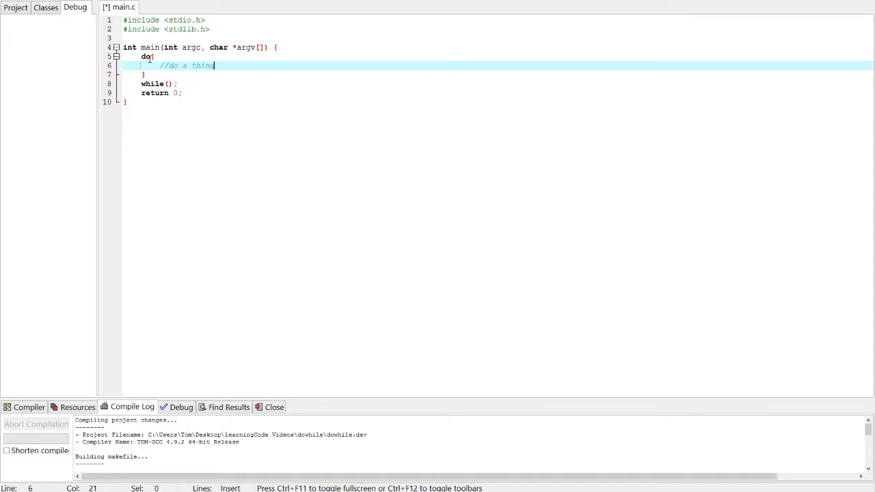
pyautogui.click(153, 56)
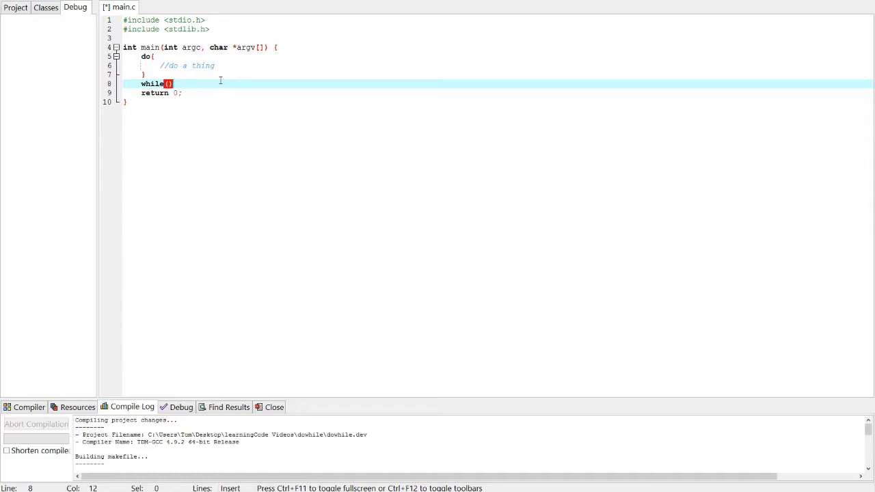
# - Add a commented //while() note below the loop and review the do block body
pyautogui.press('Enter')
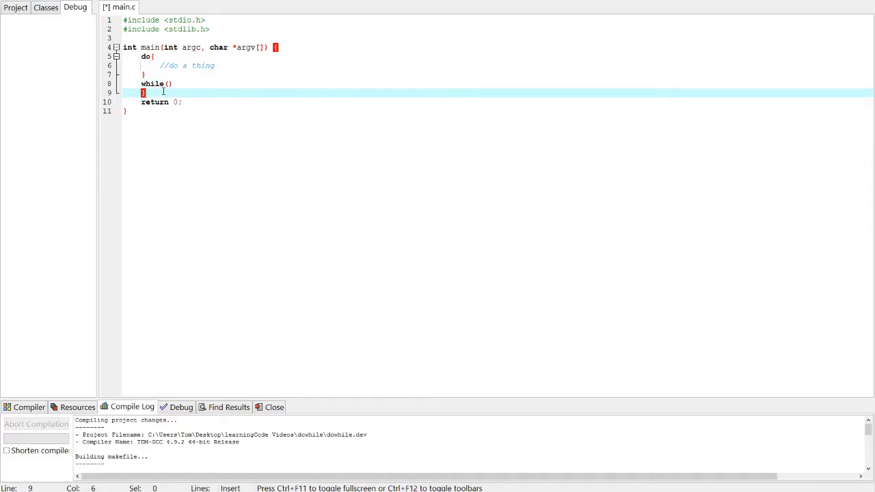
pyautogui.write(';')
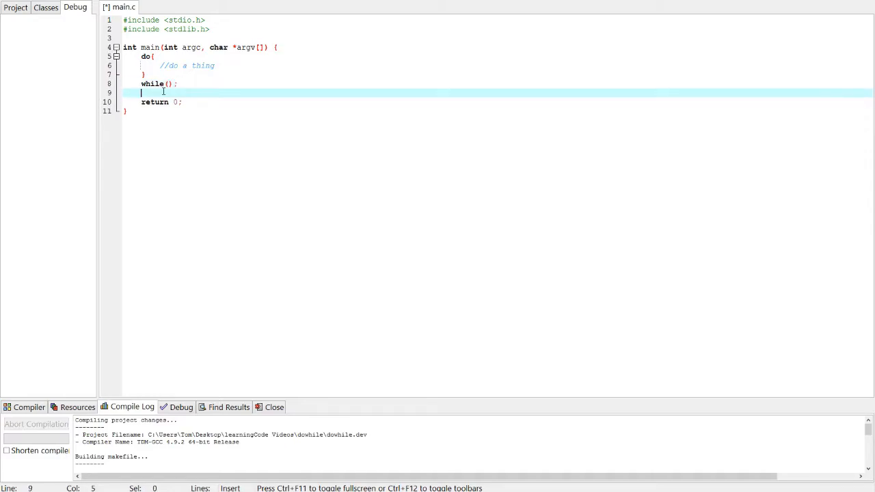
pyautogui.write('//while(){')
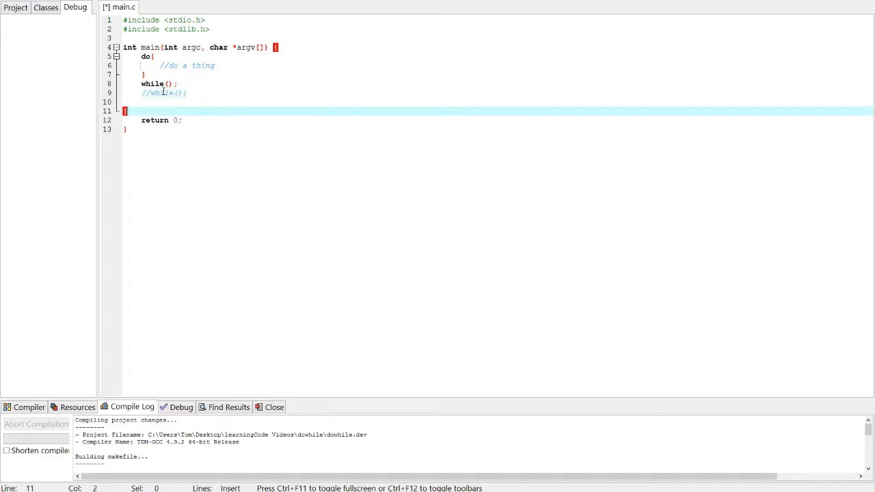
pyautogui.write('//')
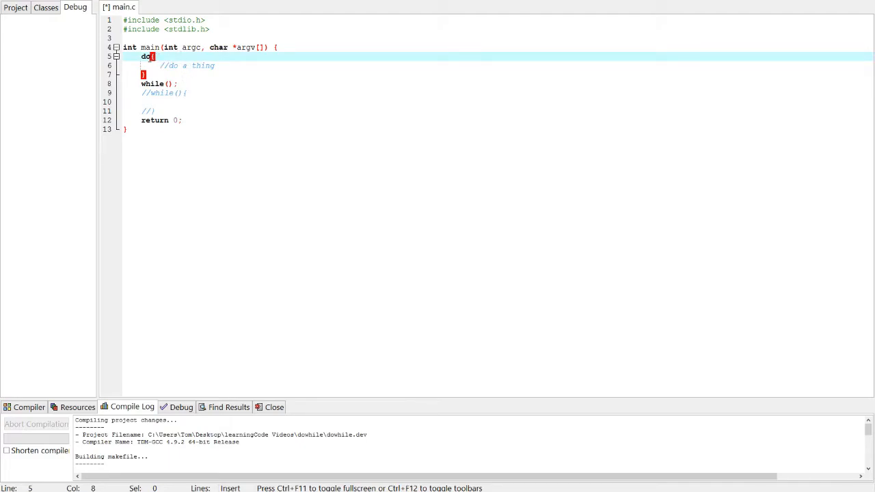
pyautogui.moveTo(148, 56); pyautogui.dragTo(144, 74)
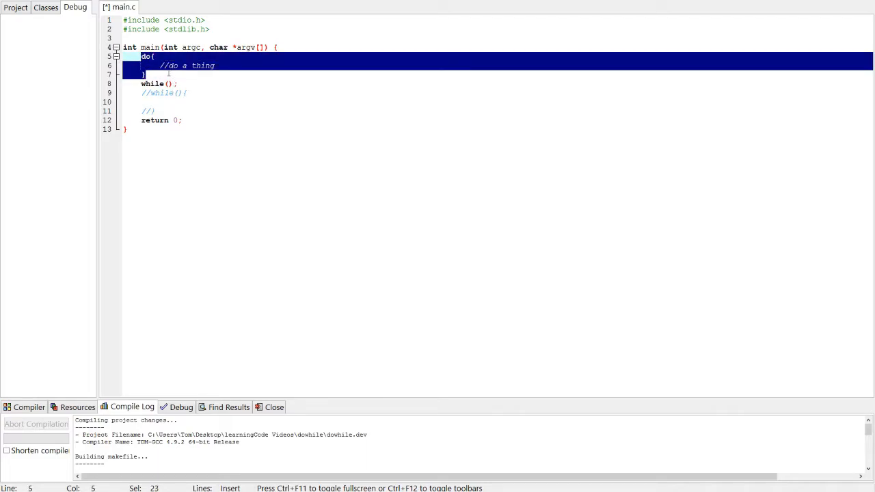
pyautogui.click(216, 66)
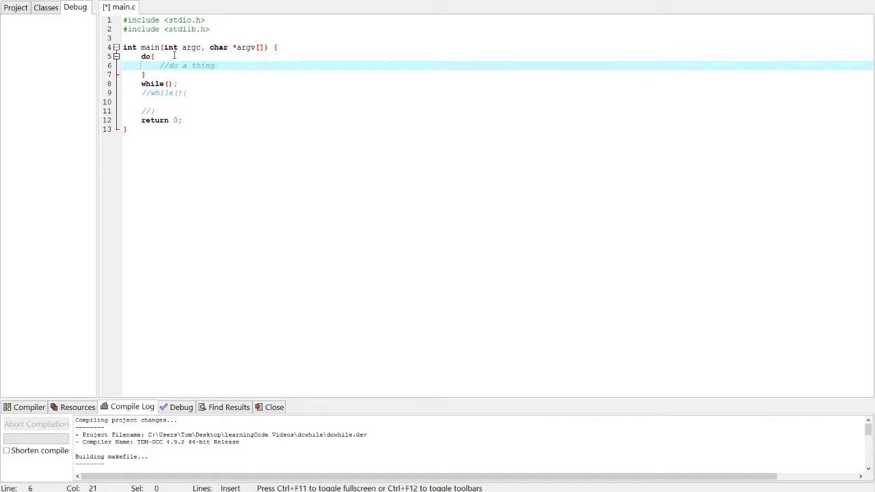
pyautogui.click(153, 56)
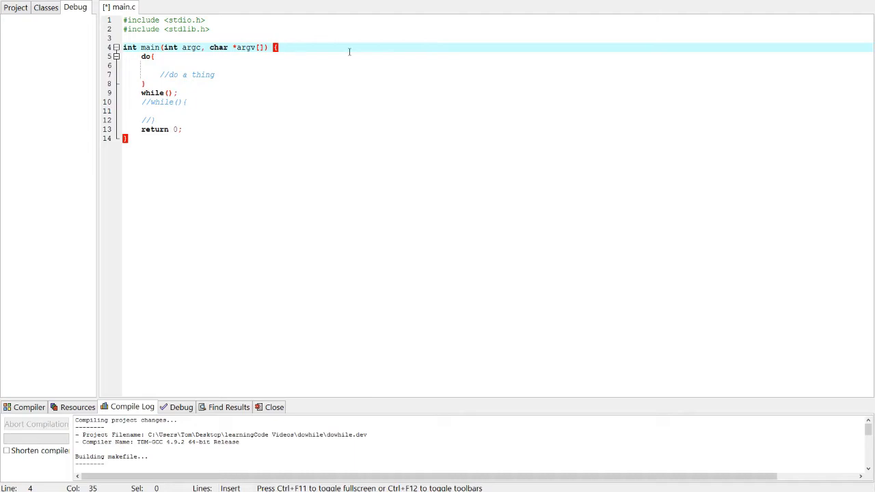
# - Declare int x = 0 and make the loop body call printf("%d ", &x)
pyautogui.write('int x')
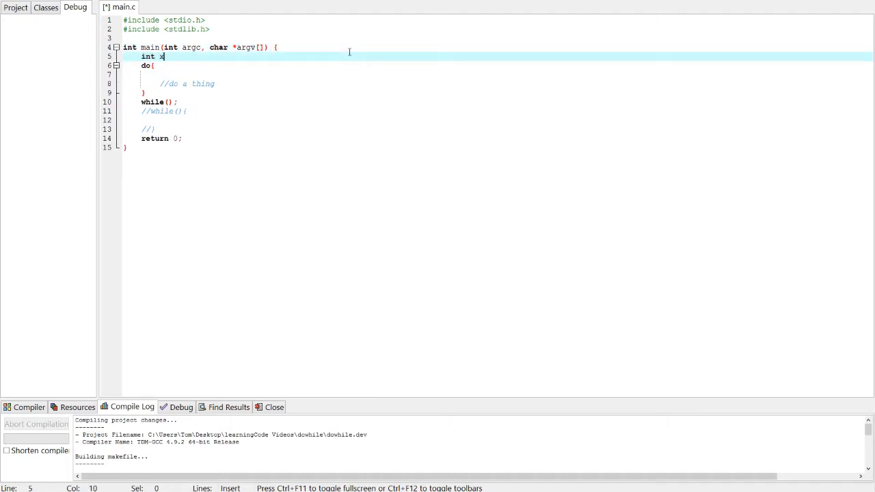
pyautogui.write('=0;')
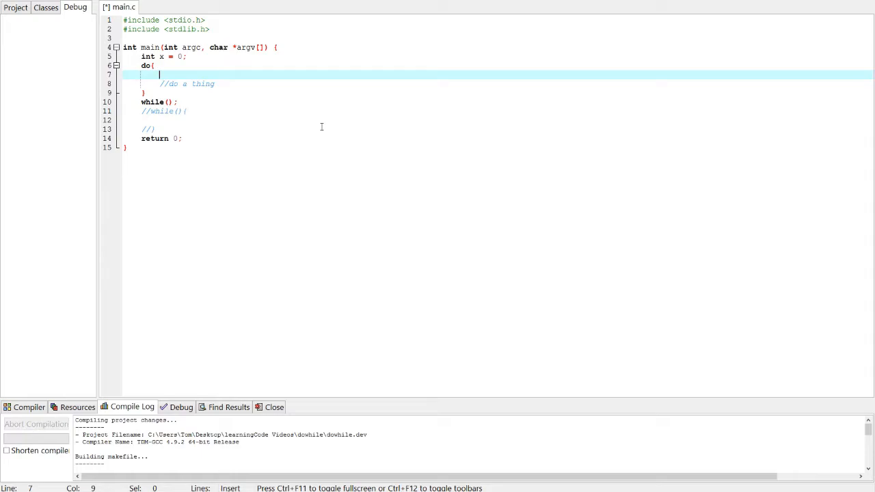
pyautogui.write('printf')
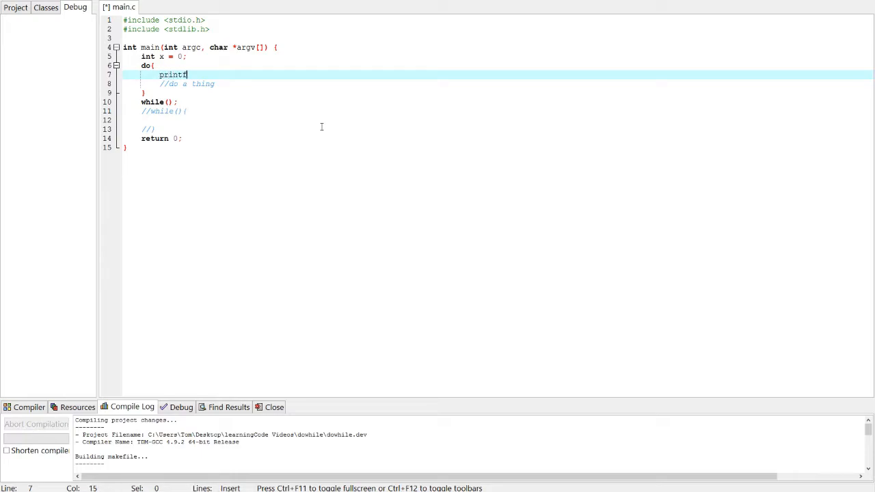
pyautogui.write('("%d")')
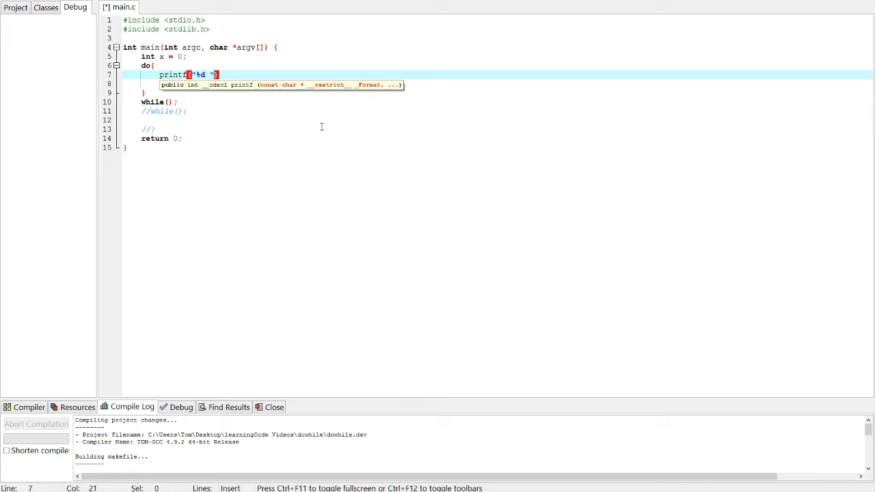
pyautogui.write(', &x')
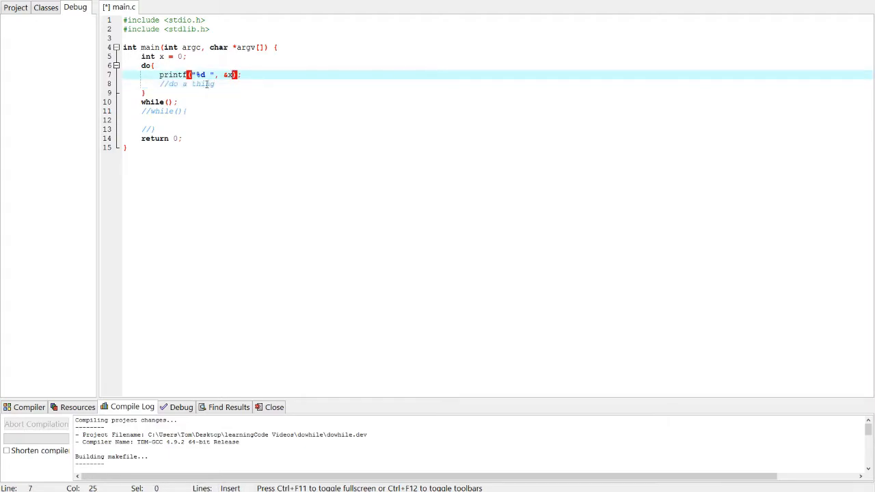
pyautogui.click(142, 65)
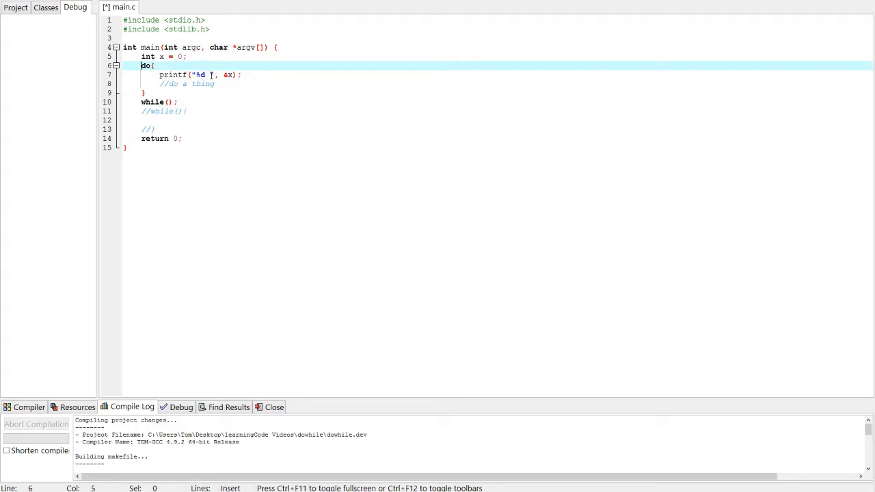
pyautogui.doubleClick(199, 74)
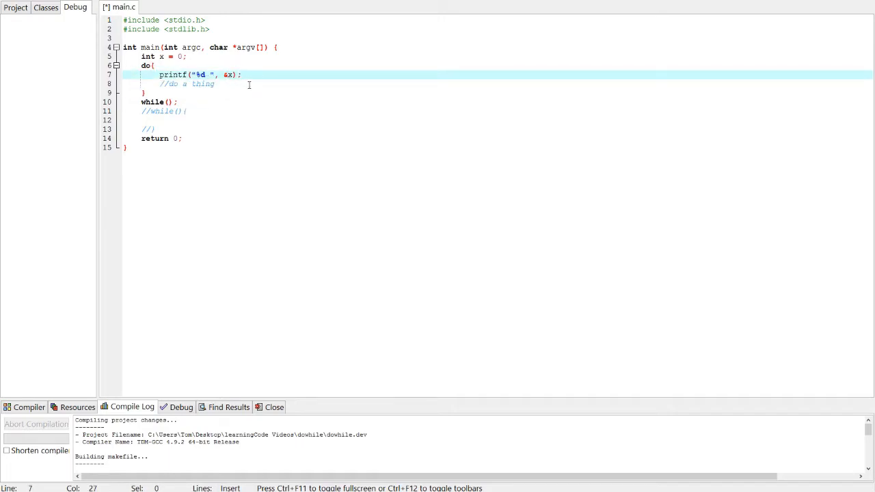
# - Increment x in the loop body with x++ and x = x + 1;
pyautogui.press('Return')
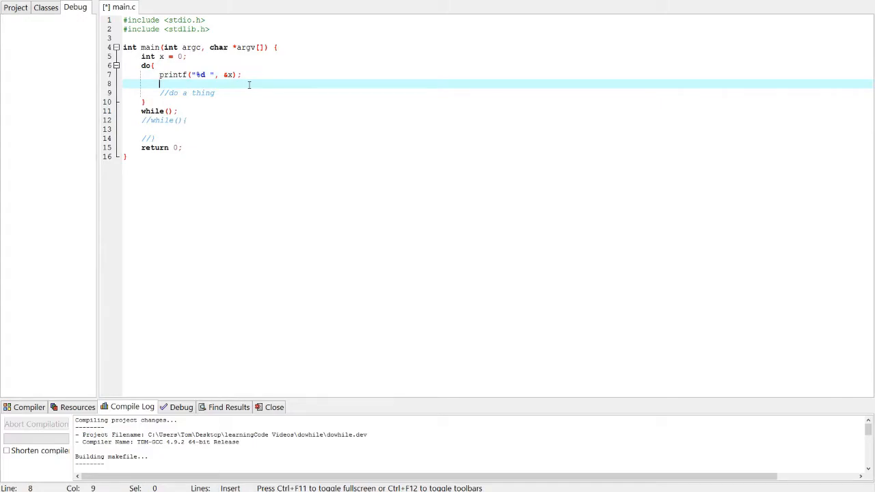
pyautogui.write('x++;')
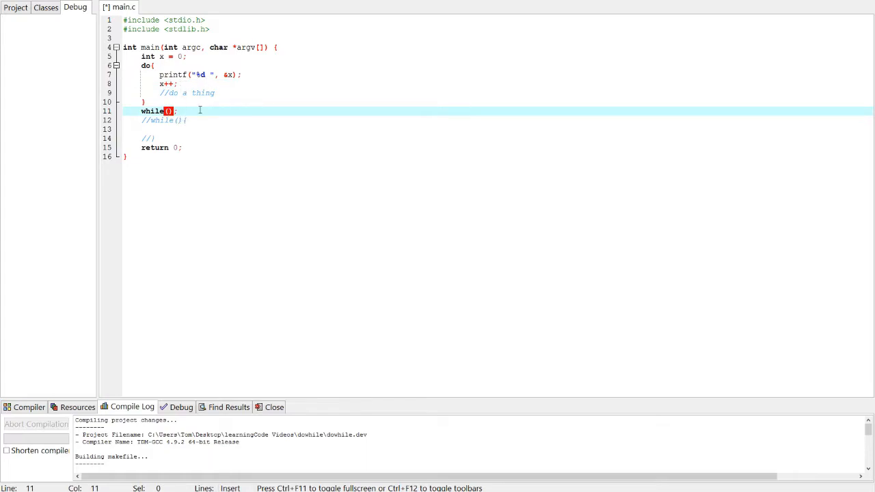
pyautogui.press('enter')
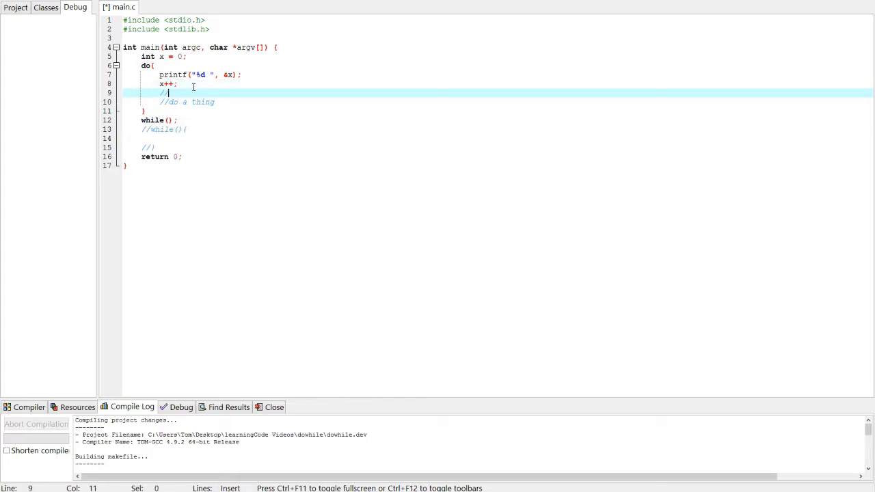
pyautogui.write('x')
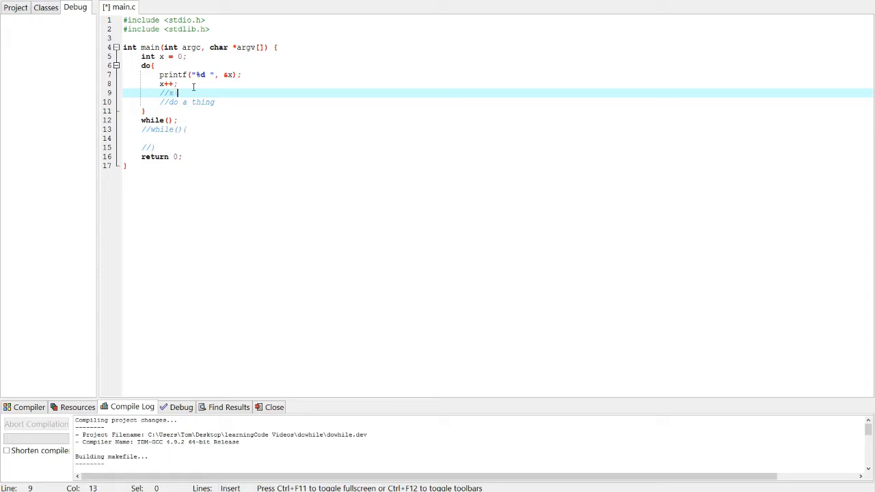
pyautogui.write('= x+1')
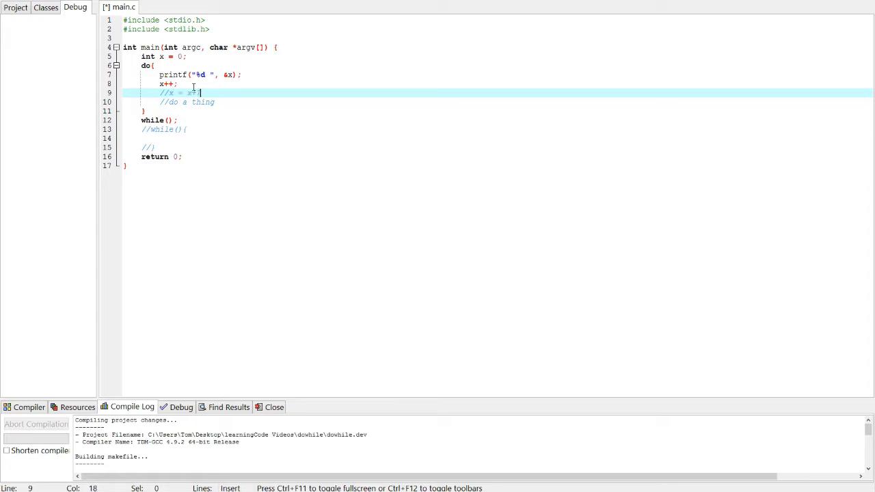
pyautogui.write('+ 1;')
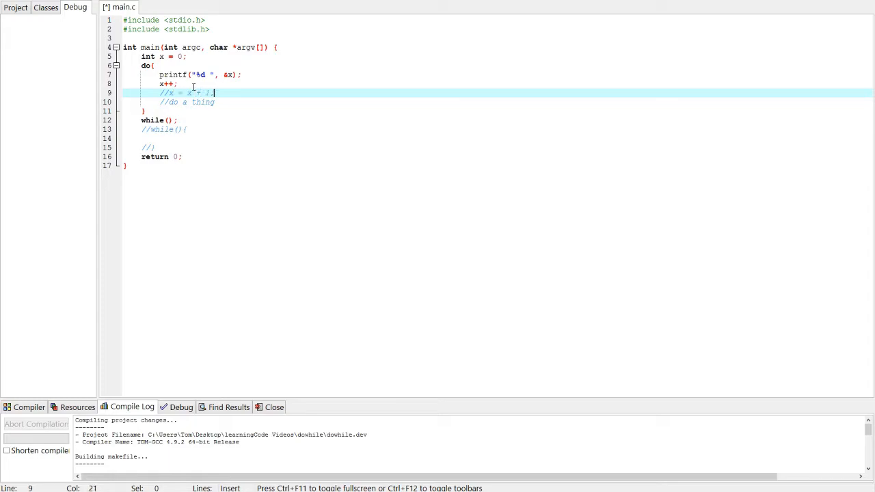
# - Fill the while condition with x <= 50
pyautogui.click(209, 101)
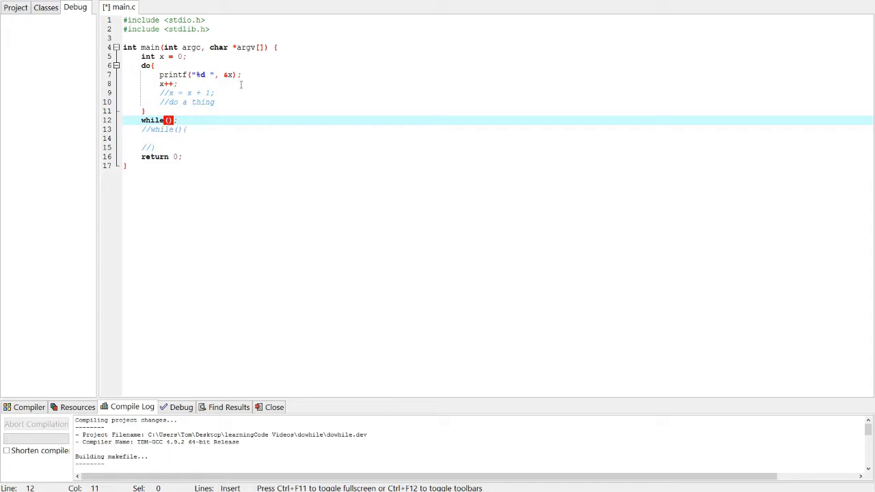
pyautogui.write('x')
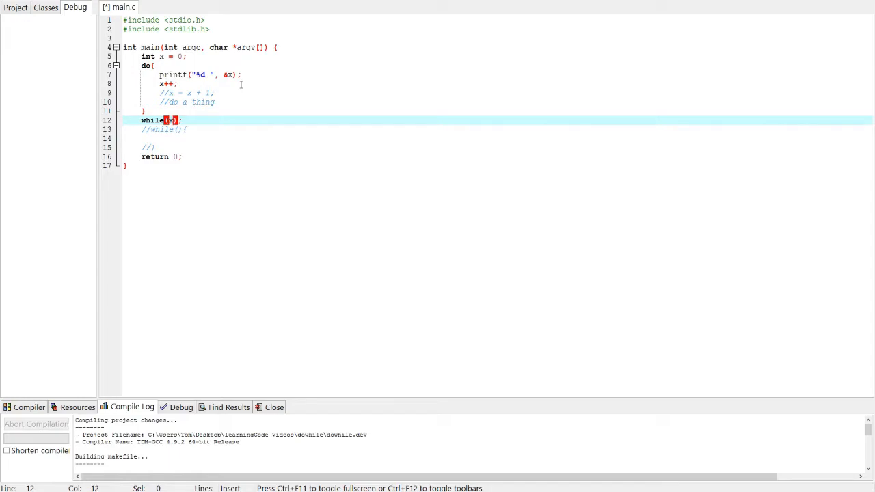
pyautogui.write('<50')
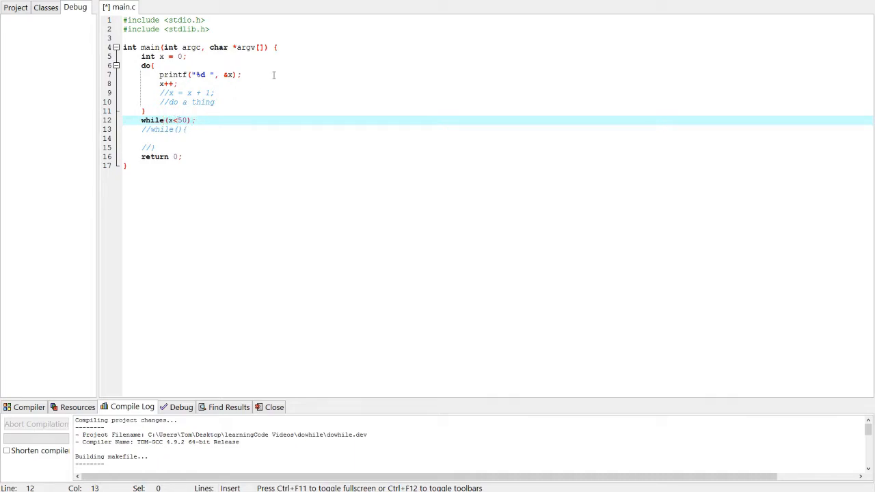
pyautogui.write('=')
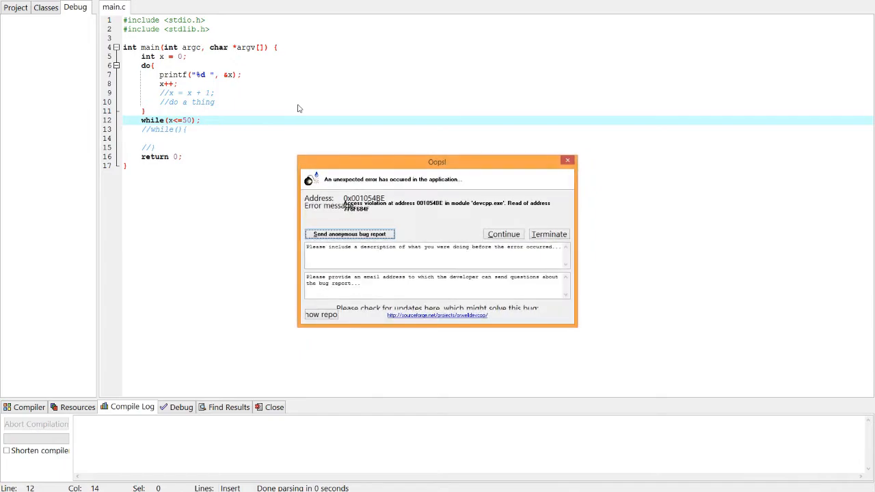
pyautogui.moveTo(503, 234)
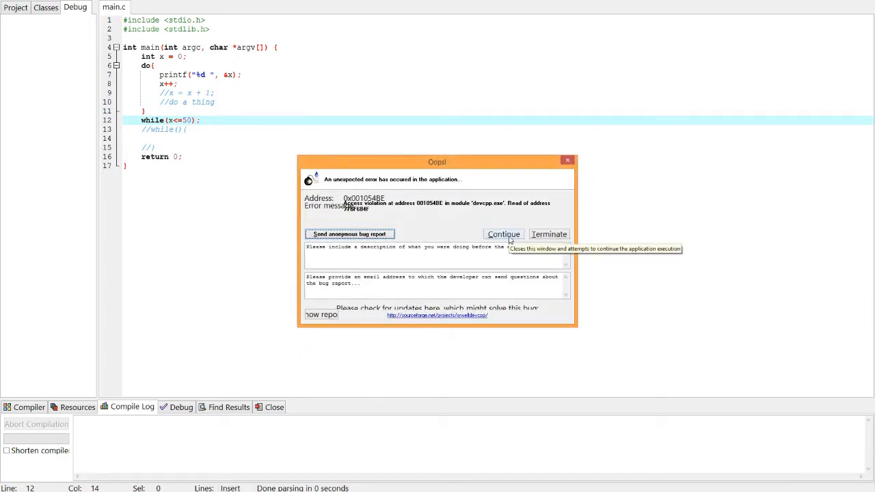
pyautogui.moveTo(503, 234)
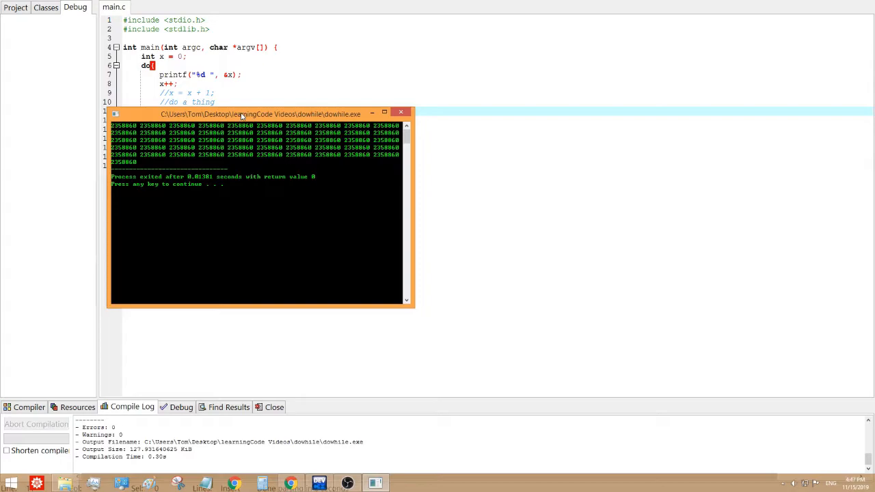
pyautogui.moveTo(402, 113)
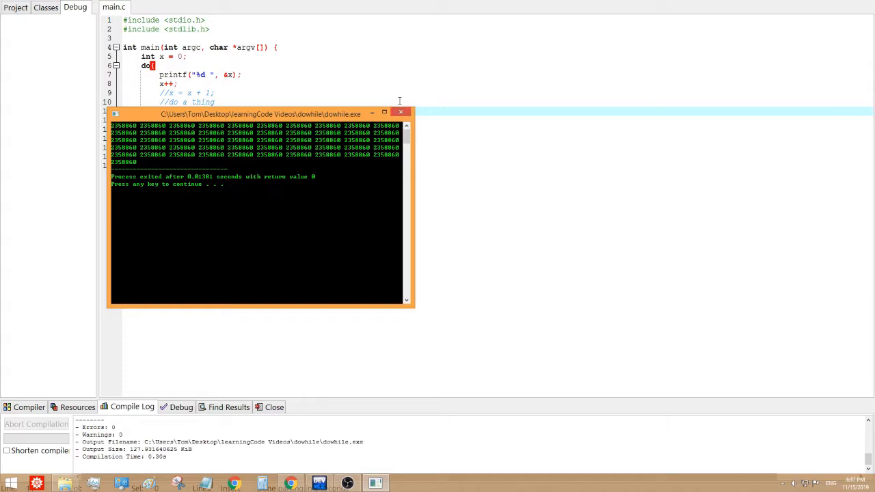
# - Close the console that prints one large number repeatedly
pyautogui.click(400, 112)
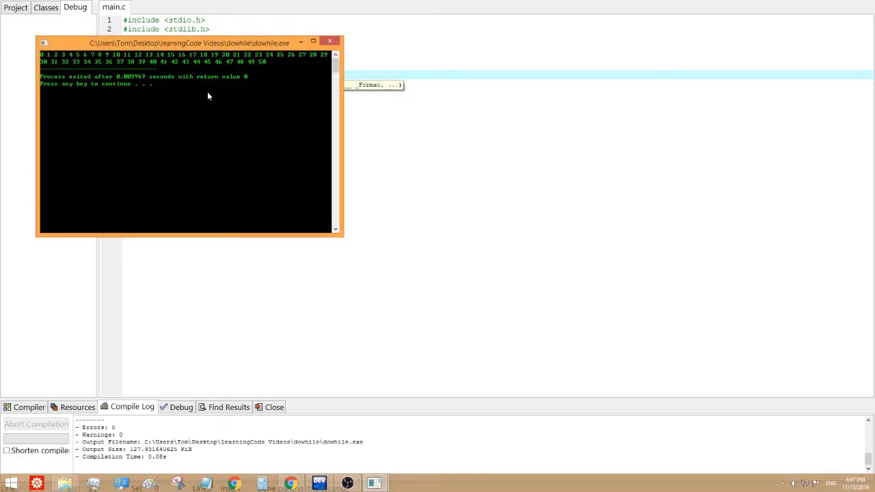
# - View the console counting 0 to 50, move it aside over the code, then close it
pyautogui.click(330, 41)
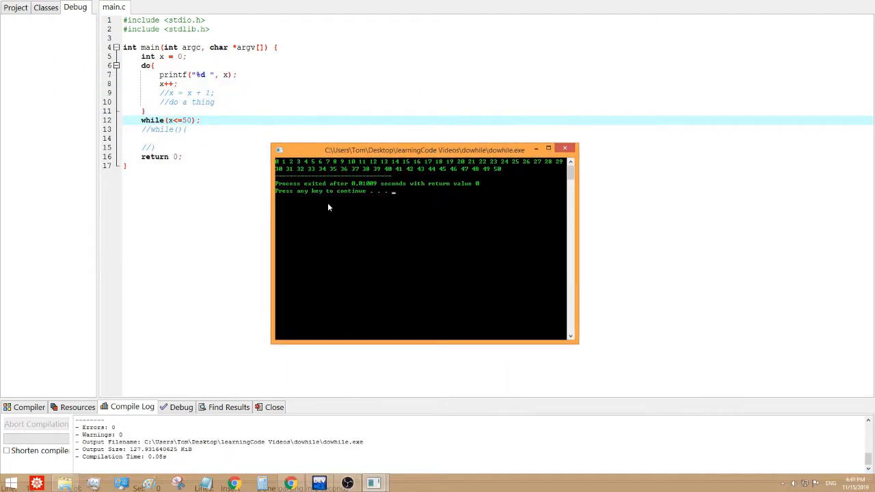
pyautogui.moveTo(417, 180)
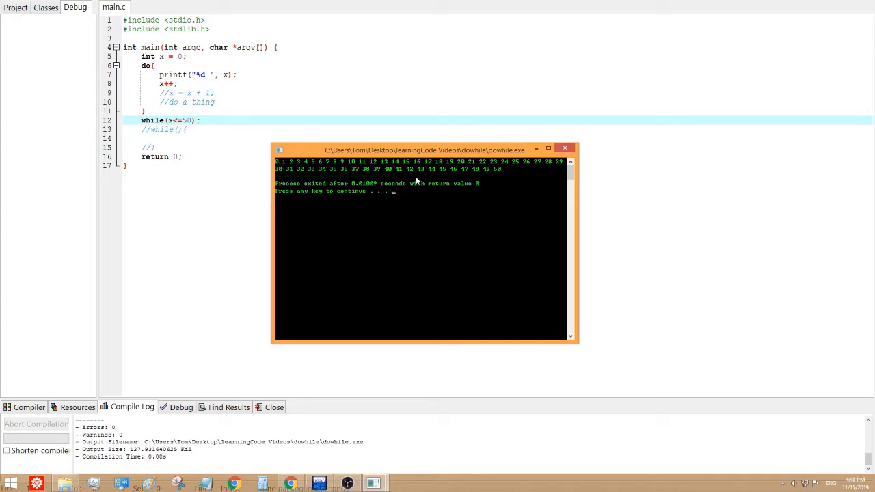
pyautogui.moveTo(492, 149)
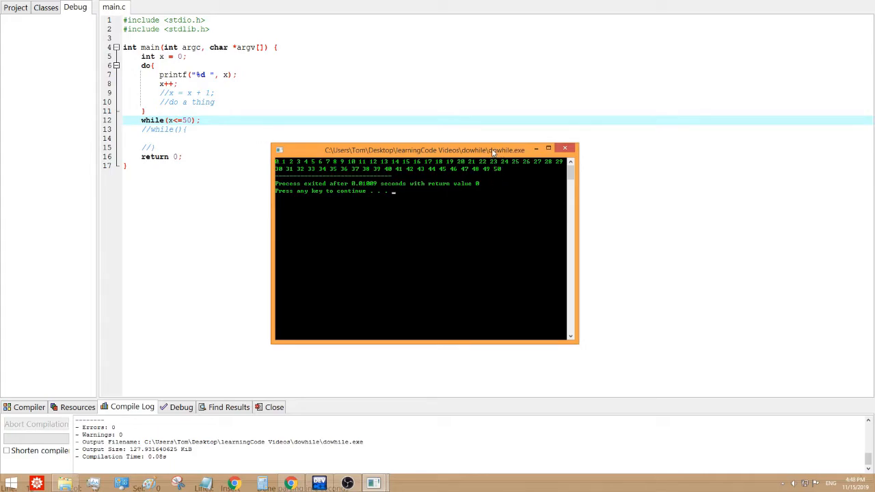
pyautogui.moveTo(423, 149); pyautogui.dragTo(304, 175)
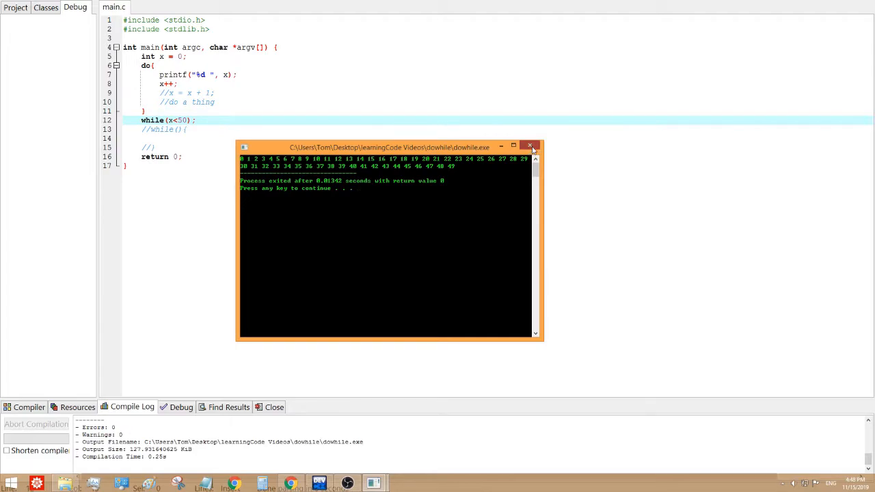
pyautogui.click(531, 147)
pyautogui.write('scanf')
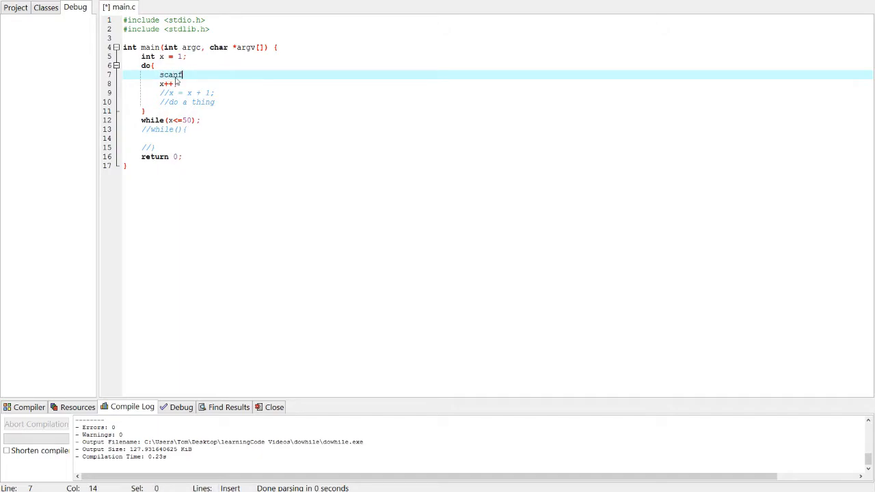
# - Keep printf("%d ", x); and add scanf("%d", &x) inside the do loop
pyautogui.write('printf("%d ", x);')
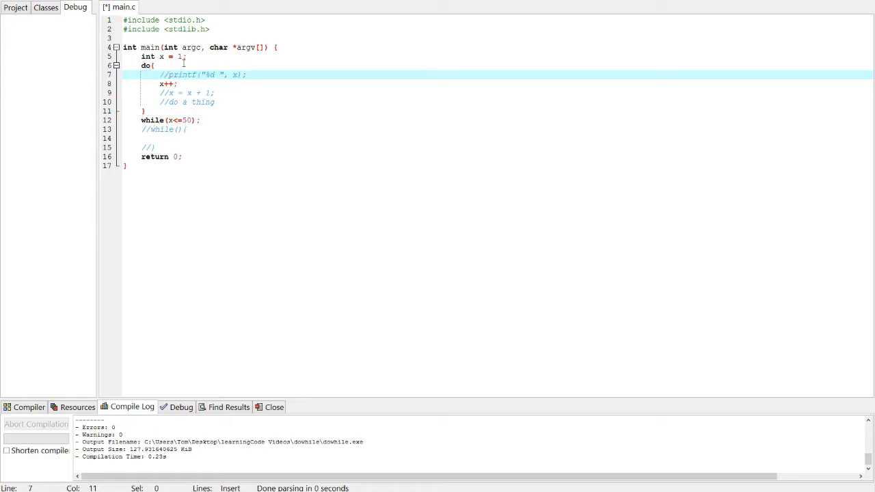
pyautogui.write('sca')
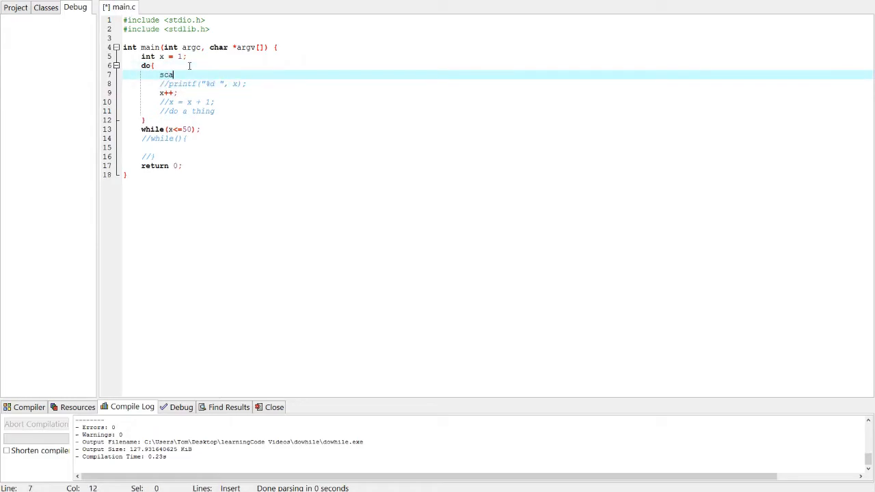
pyautogui.write('nf("')
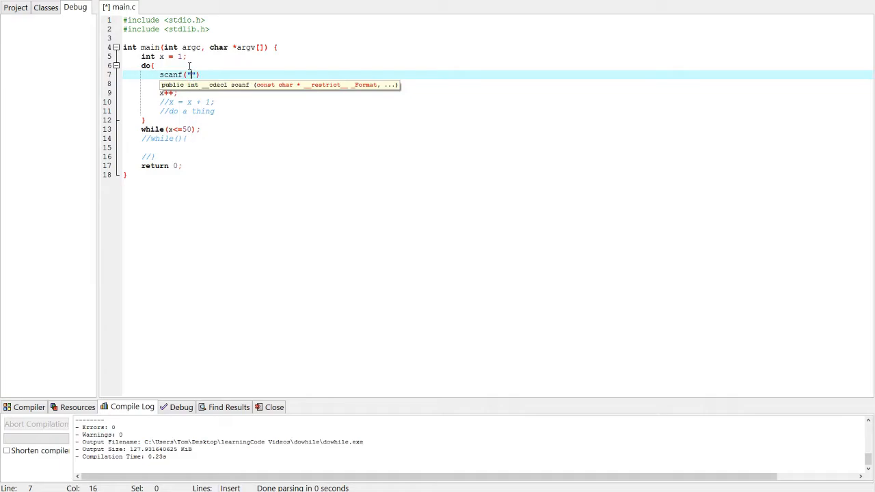
pyautogui.write('%d",')
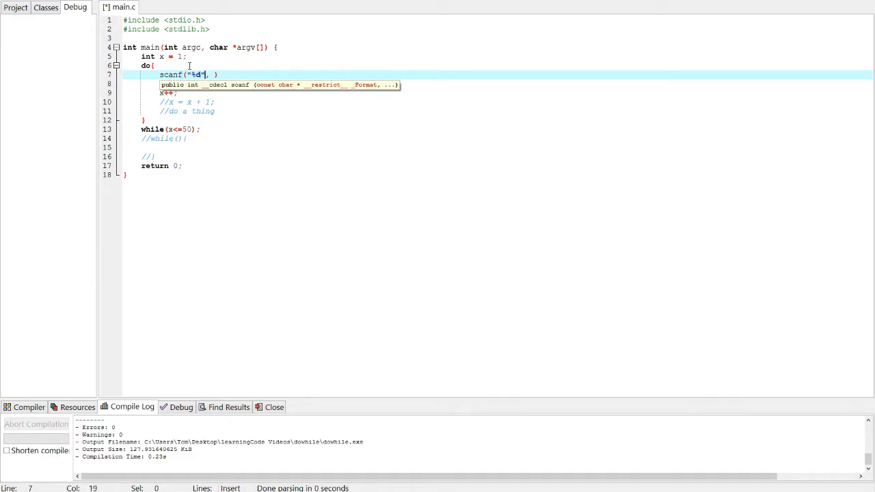
pyautogui.write('&x')
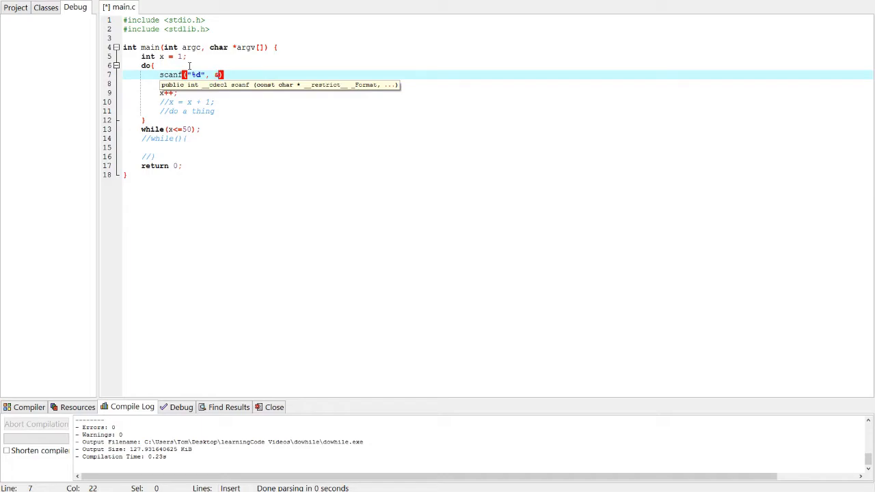
# - Declare int y = 0; above the loop and start a print call after the while line
pyautogui.press('Enter')
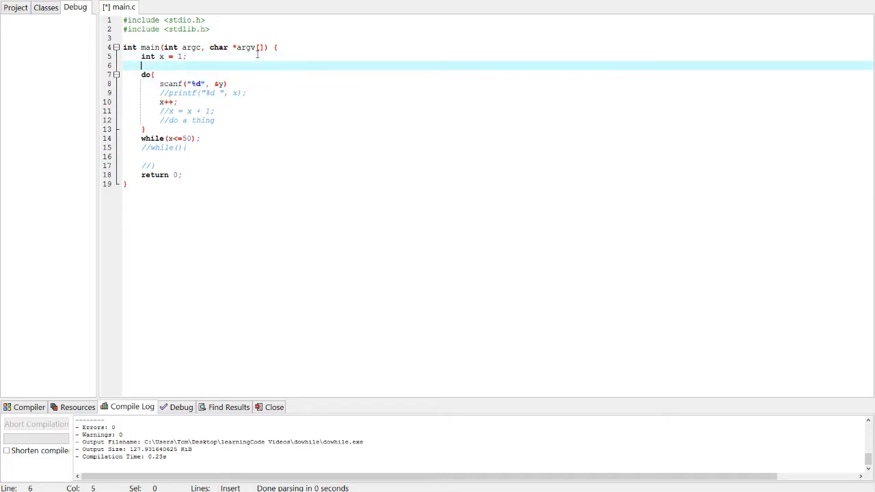
pyautogui.write('int y = 0;')
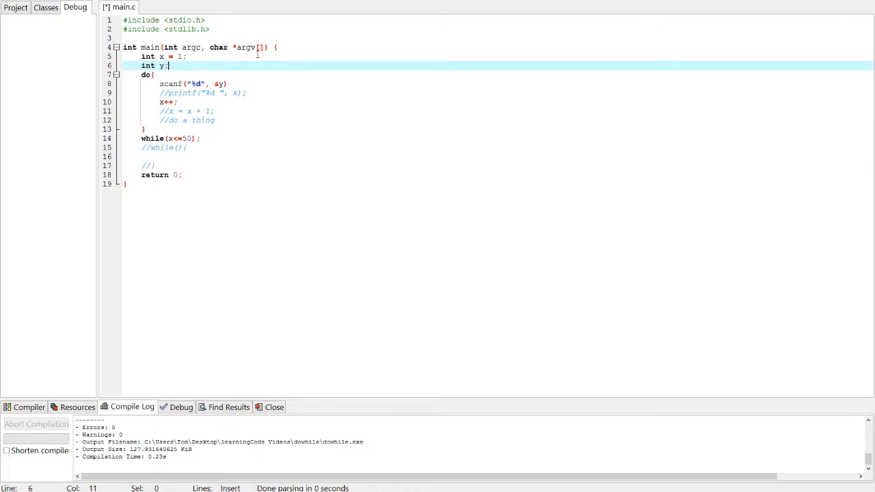
pyautogui.click(222, 84)
pyautogui.write(';')
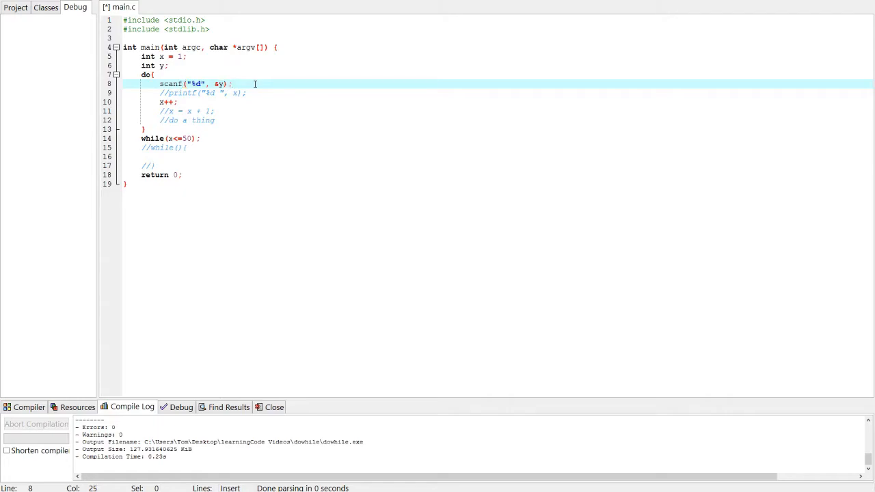
pyautogui.click(178, 101)
pyautogui.write('3')
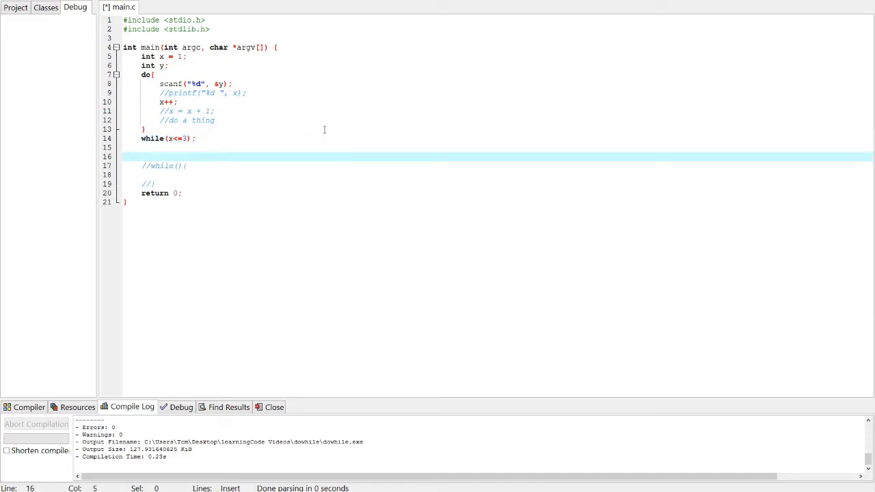
pyautogui.write('print(')
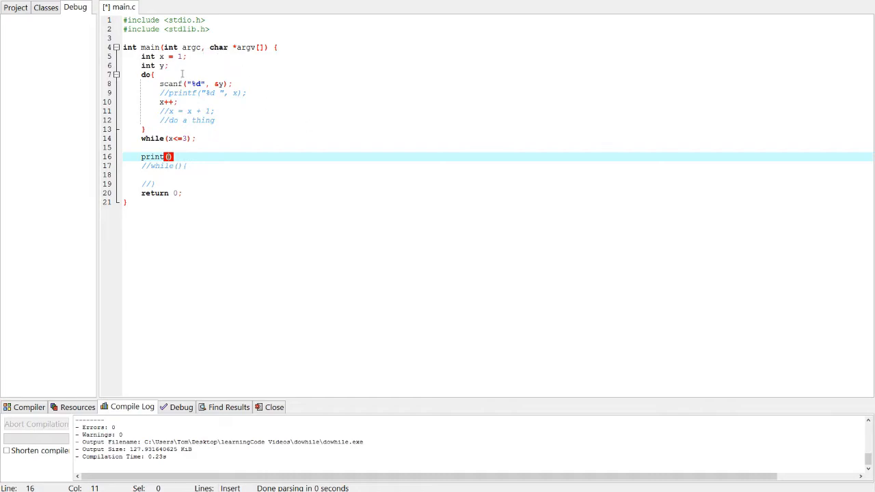
# - Make y an array, read scanf into y[x], and loop while x < 3
pyautogui.click(169, 66)
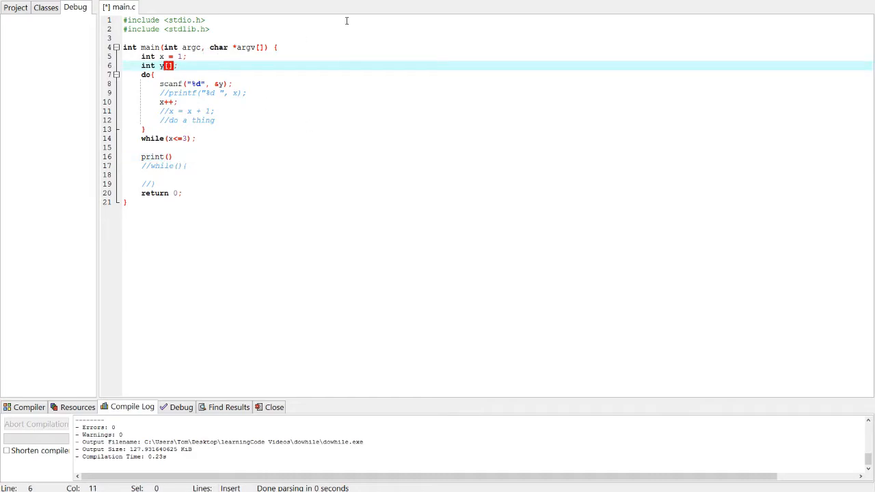
pyautogui.write('[]')
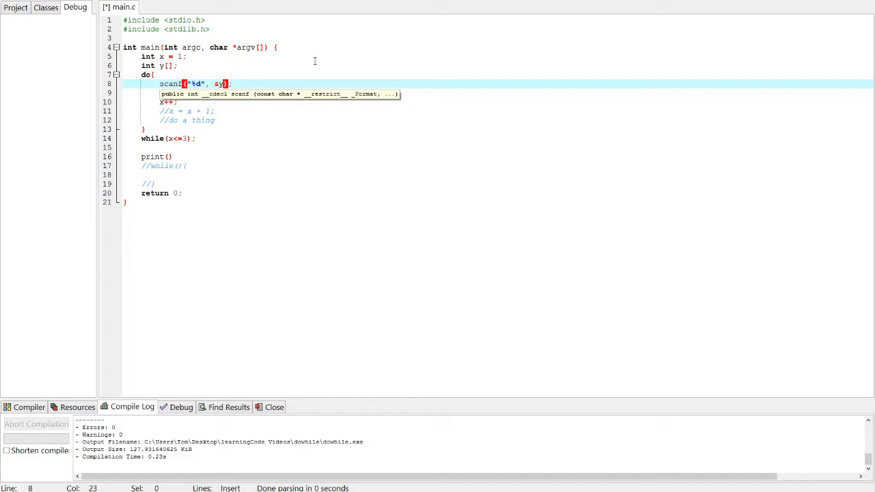
pyautogui.press('Backspace')
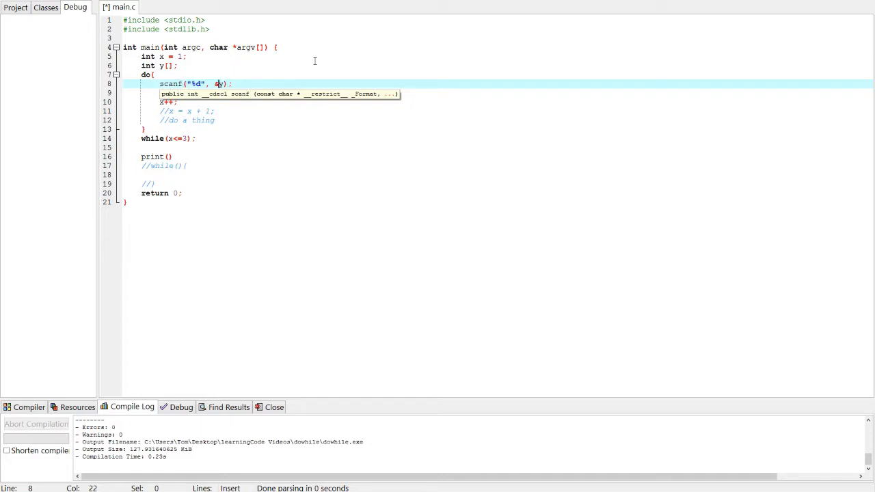
pyautogui.write('[i]')
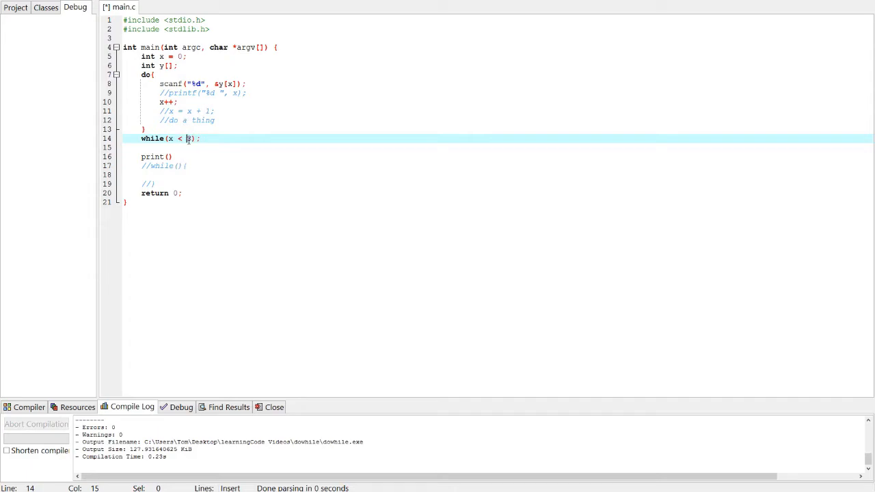
pyautogui.write('3')
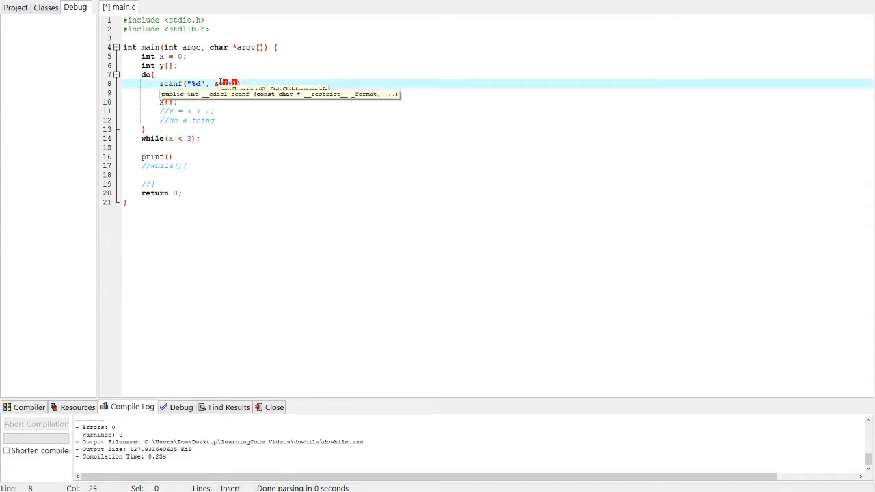
pyautogui.write('x')
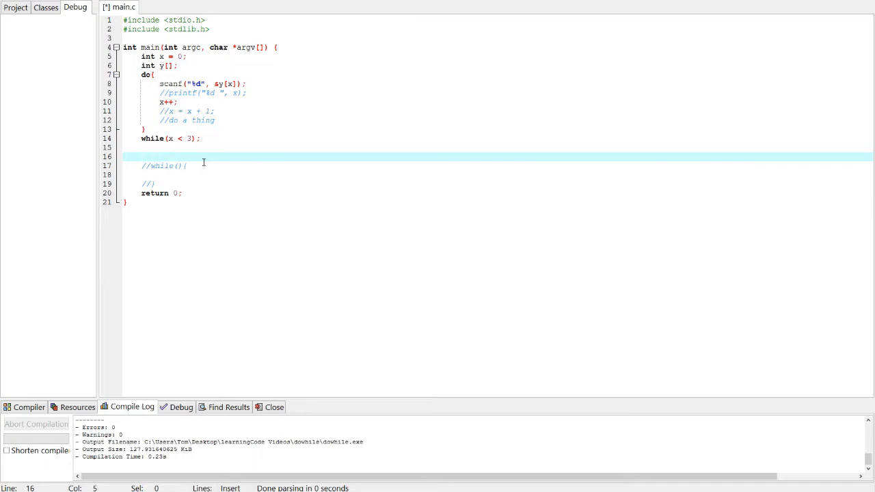
# - Declare int z = 0; and start a second while loop after the do-while
pyautogui.write('while')
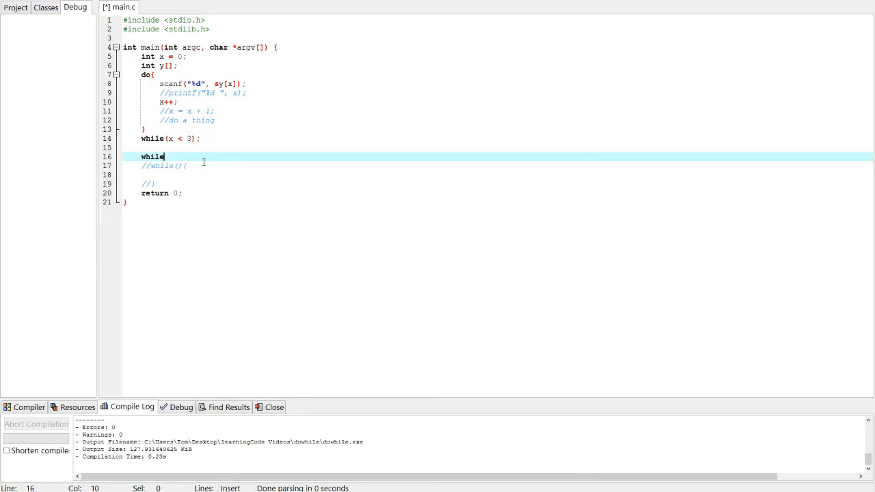
pyautogui.write('(')
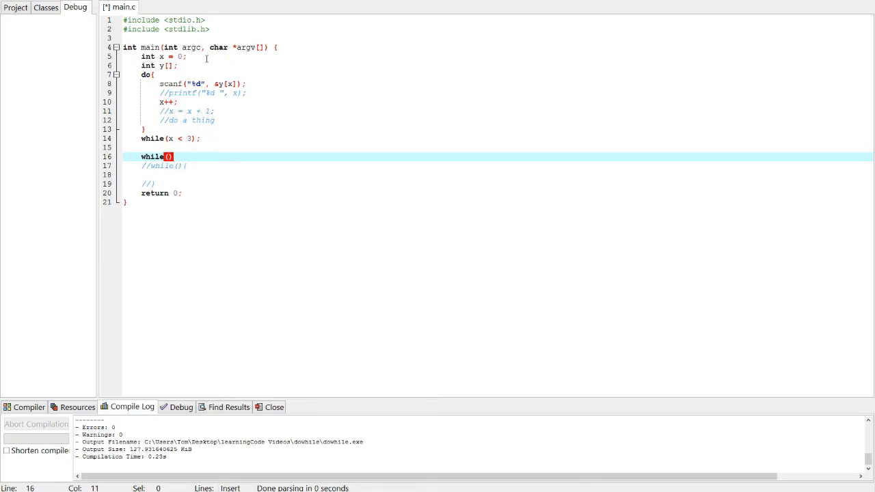
pyautogui.write('int z')
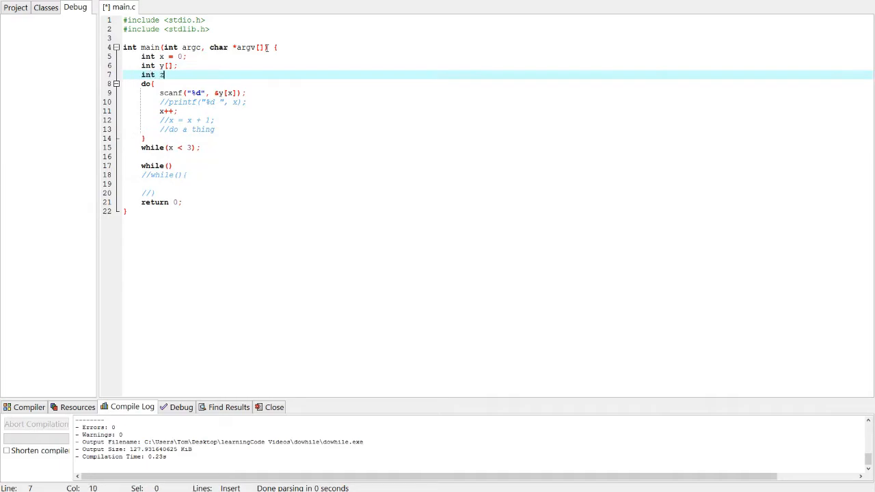
pyautogui.write('=0;')
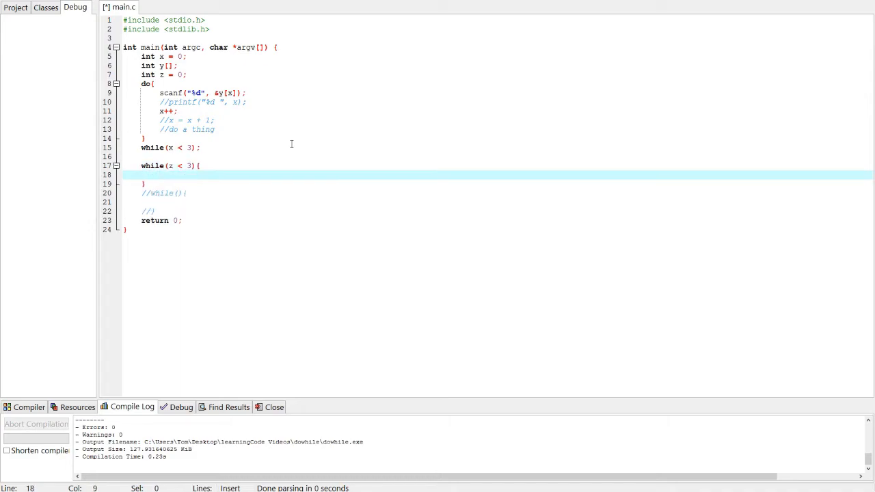
# - Make the while body print &y[z] with a %d format, comparing against the scanf line
pyautogui.write('printf')
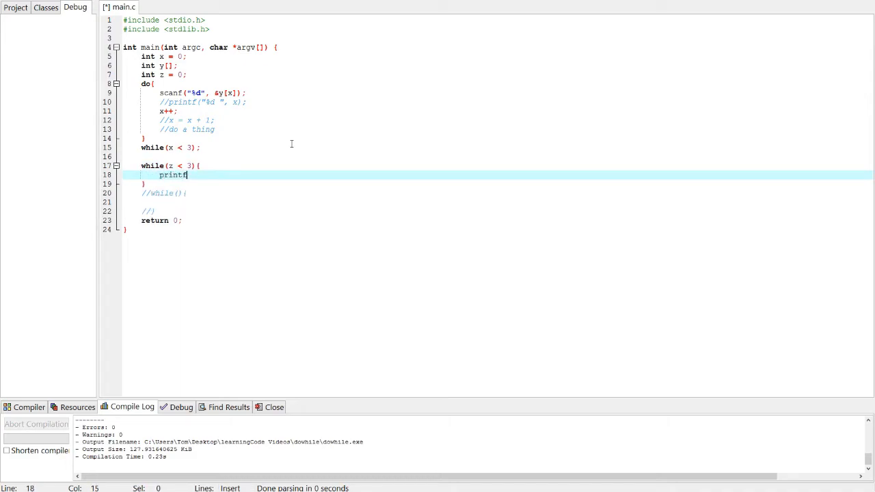
pyautogui.write('("%");')
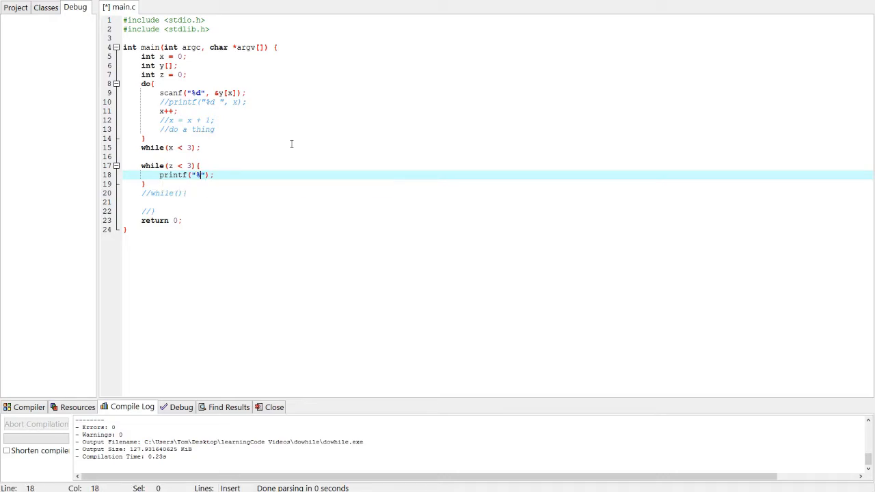
pyautogui.write('d')
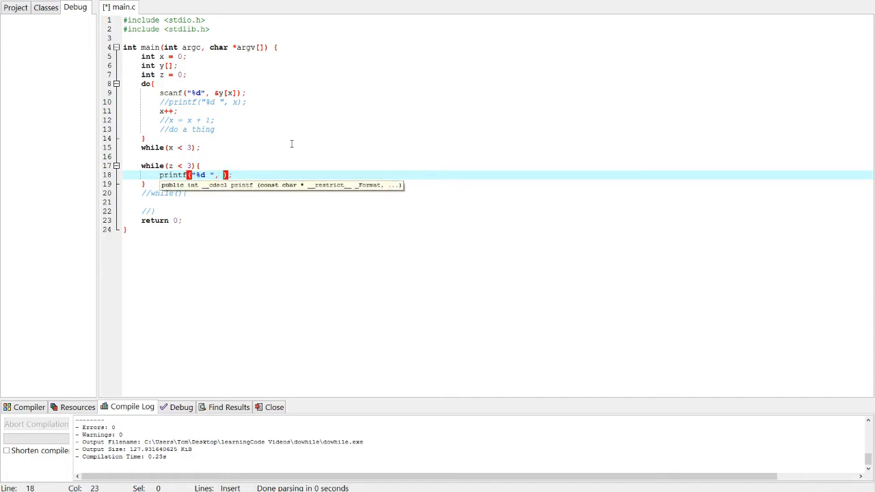
pyautogui.write('a')
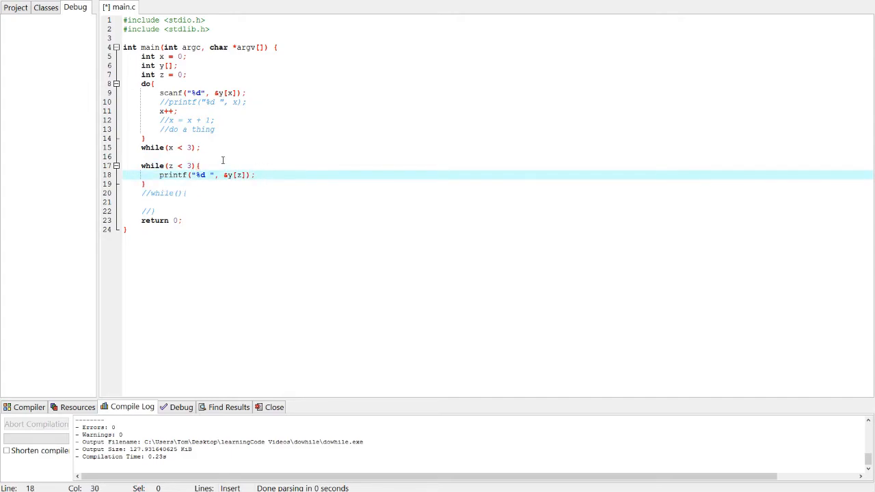
pyautogui.click(201, 148)
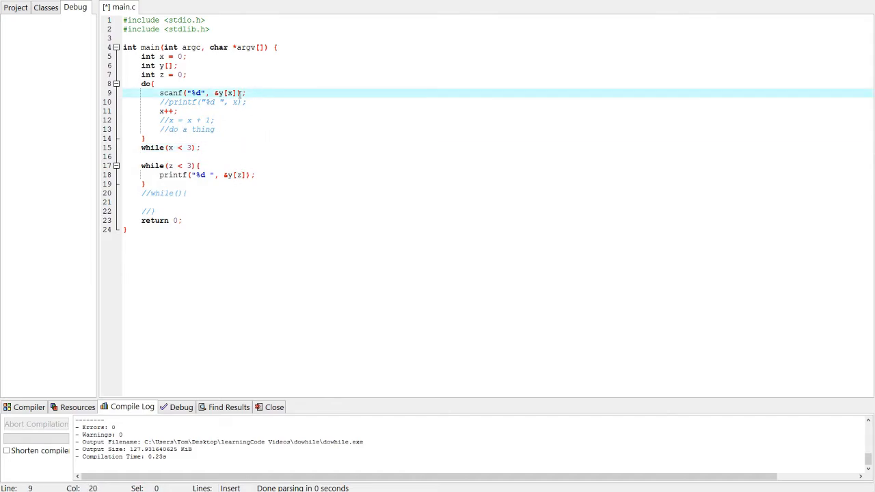
pyautogui.moveTo(218, 93)
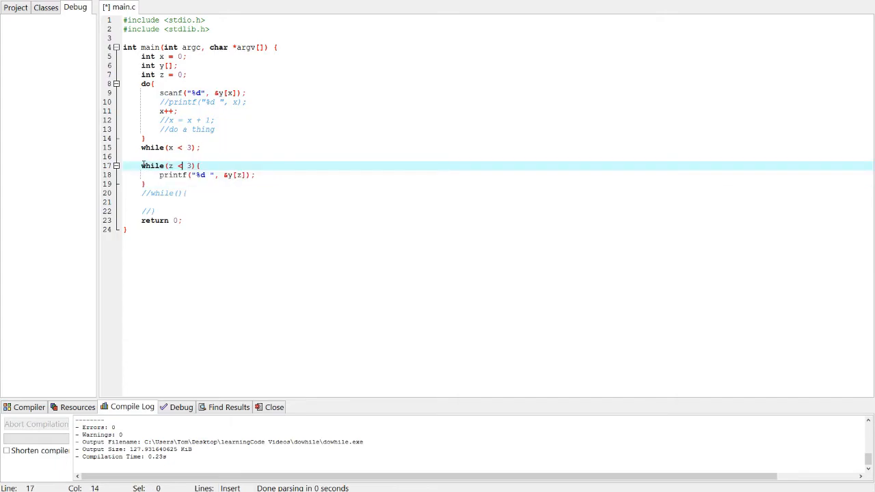
pyautogui.click(212, 175)
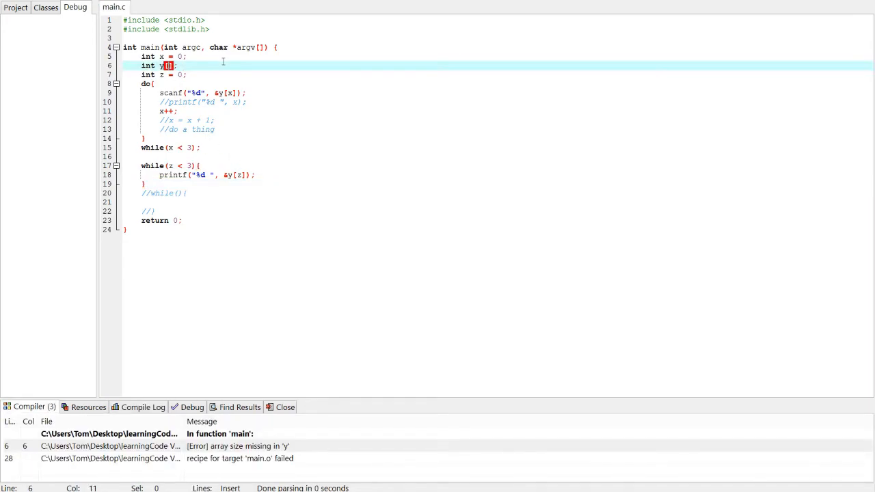
# - Size the array as y[3], close the endless console, and add z++; after the printf
pyautogui.write('3')
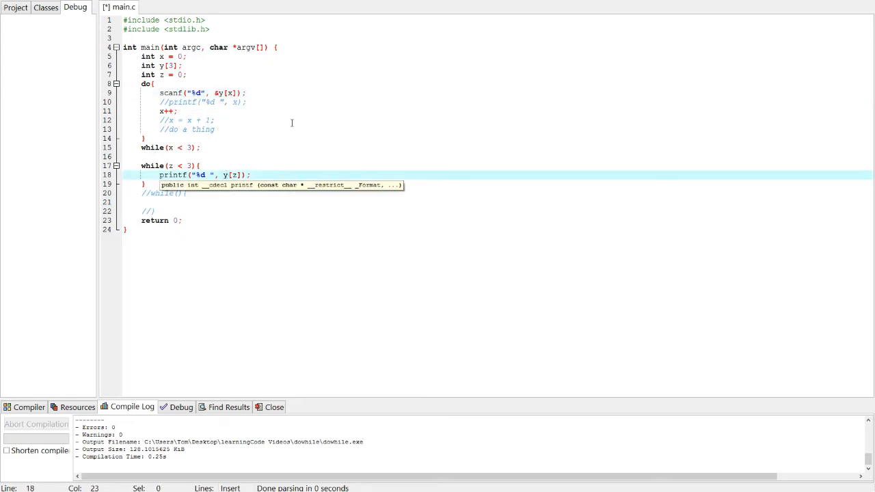
pyautogui.moveTo(331, 115)
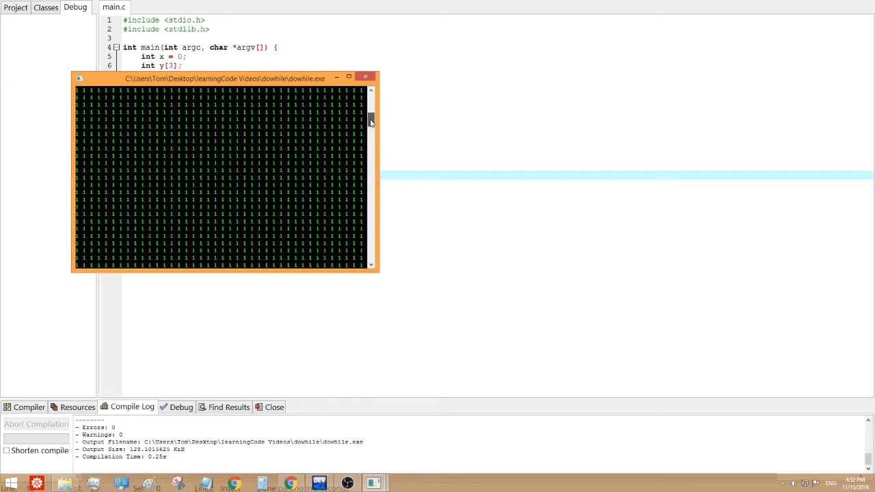
pyautogui.click(364, 77)
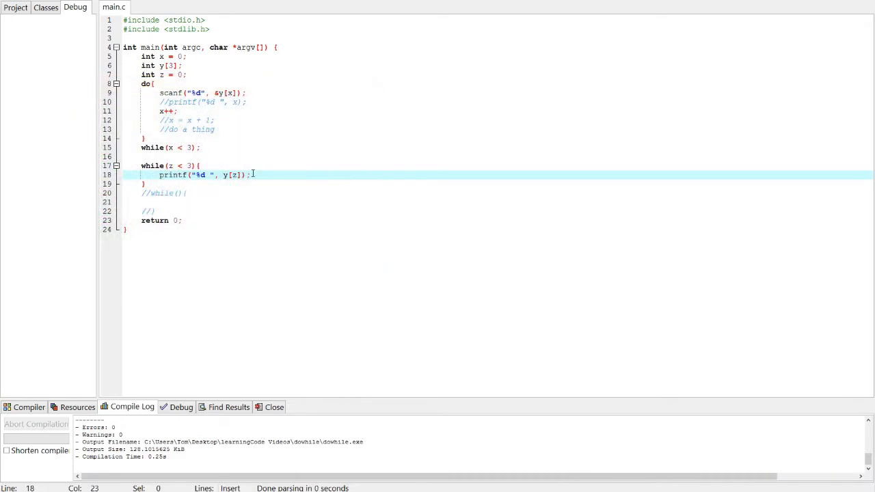
pyautogui.click(198, 165)
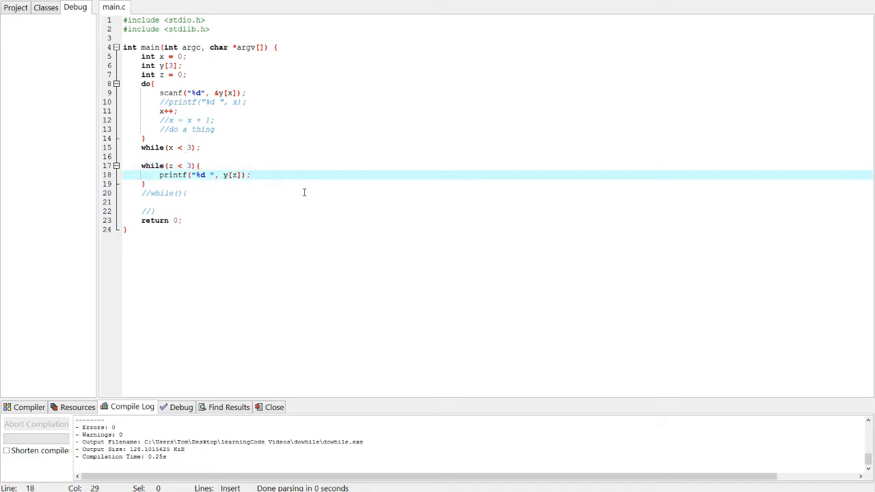
pyautogui.write('z++;')
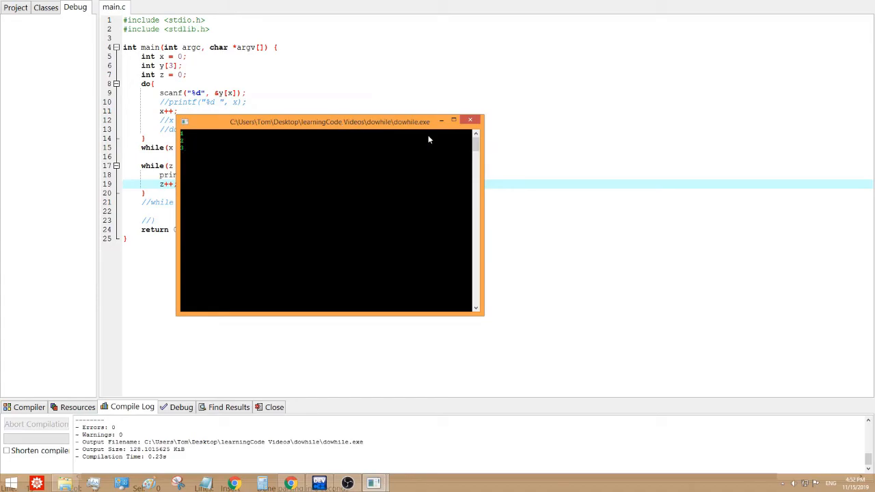
pyautogui.moveTo(403, 161)
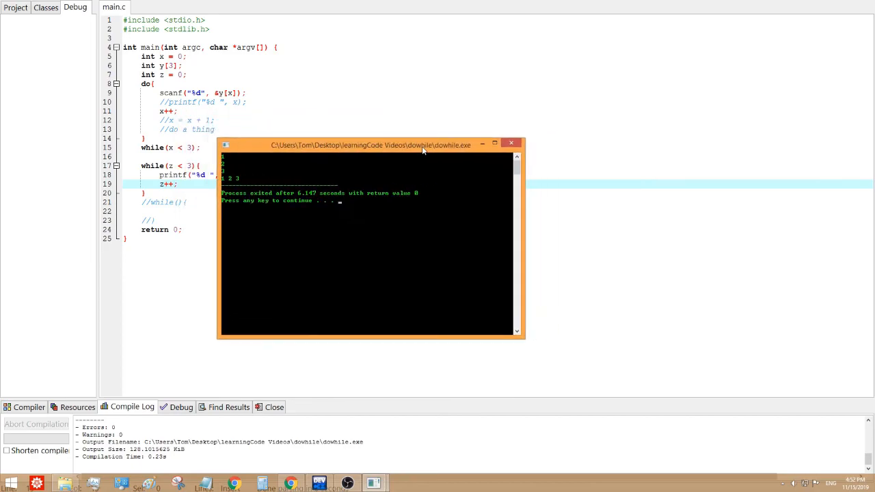
# - Move the console showing the three echoed numbers aside to see the code
pyautogui.moveTo(369, 145); pyautogui.dragTo(426, 180)
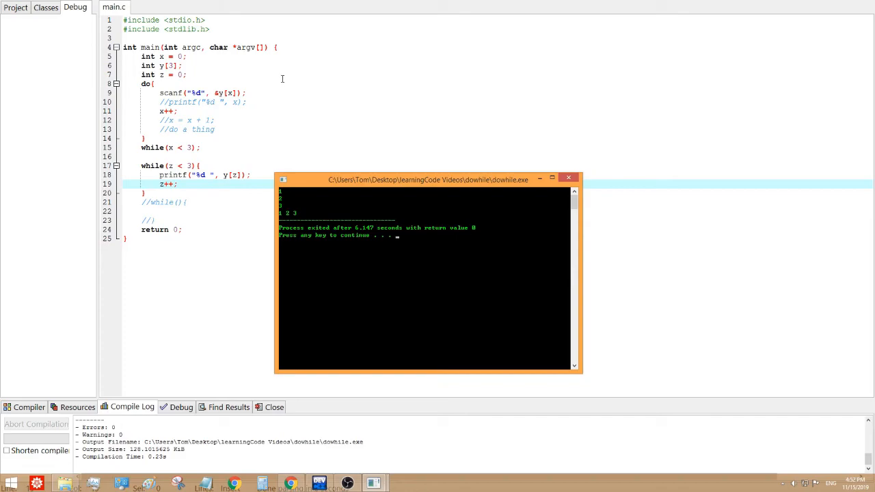
pyautogui.moveTo(267, 136)
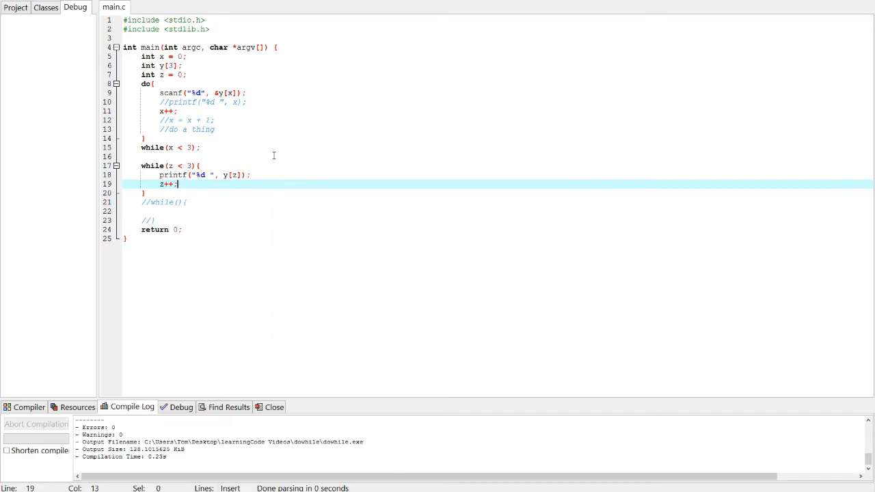
# - Inspect the z++ statement, the while loop braces and the scanf line in the do loop
pyautogui.click(251, 175)
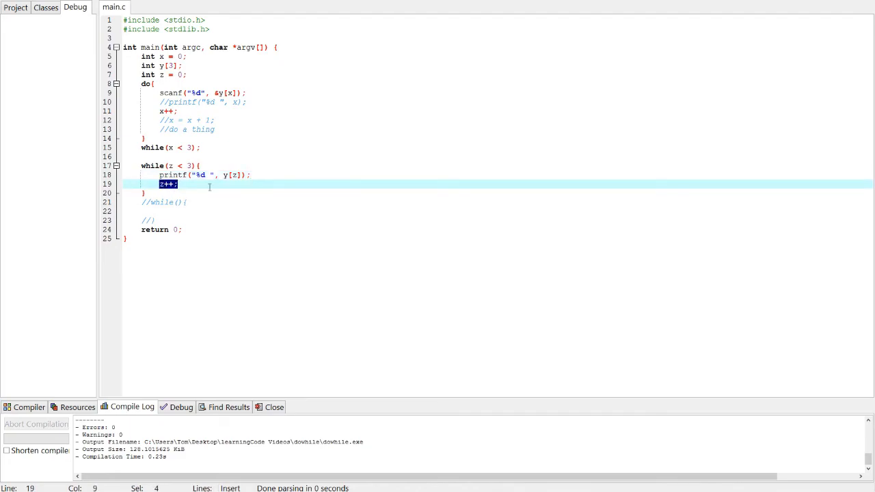
pyautogui.click(198, 165)
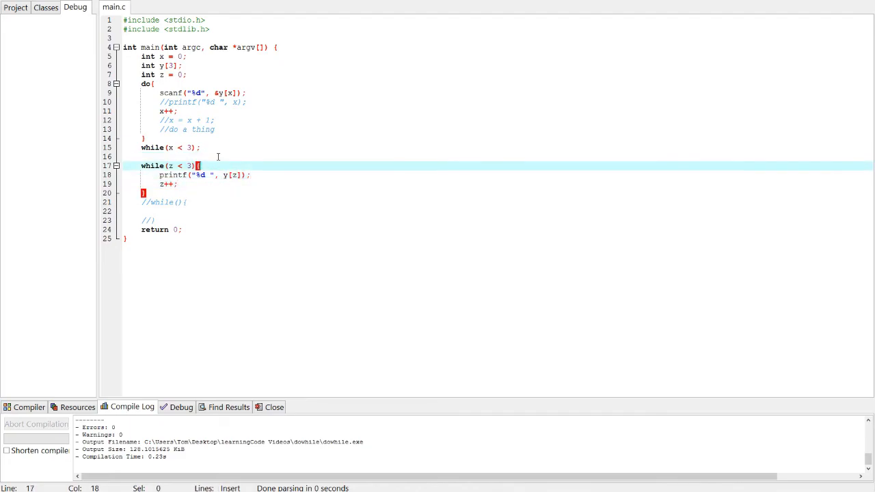
pyautogui.click(246, 93)
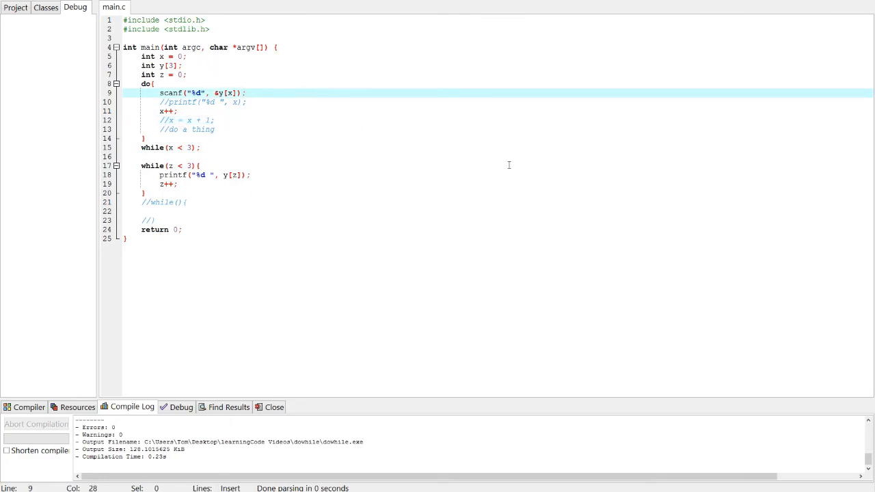
pyautogui.moveTo(257, 178)
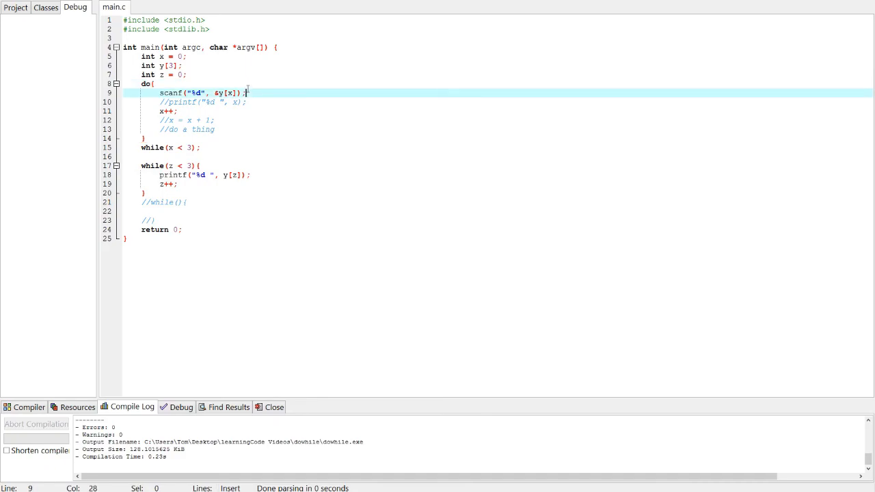
pyautogui.click(223, 175)
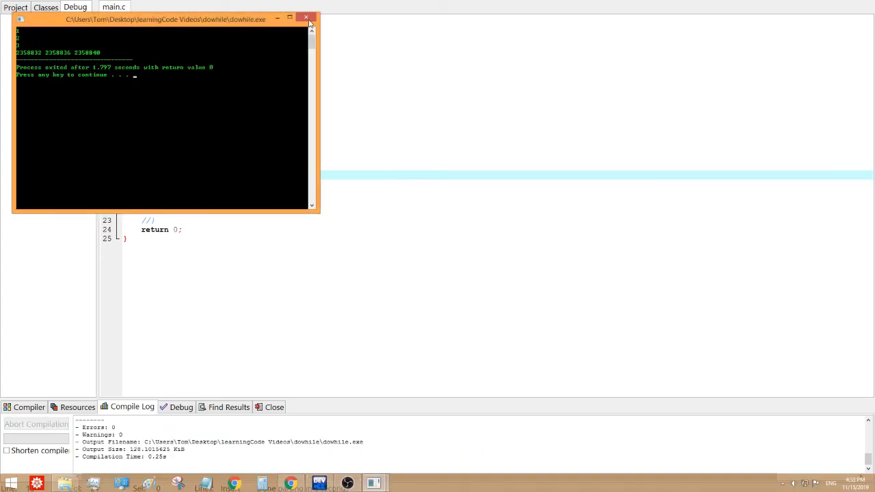
# - Close the console, check the do-while condition, and open a blank line at the top of main
pyautogui.click(306, 16)
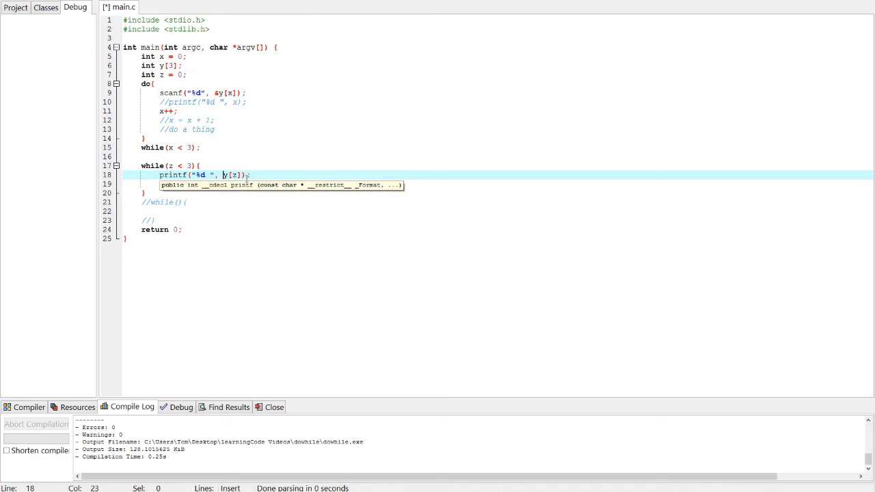
pyautogui.moveTo(222, 92)
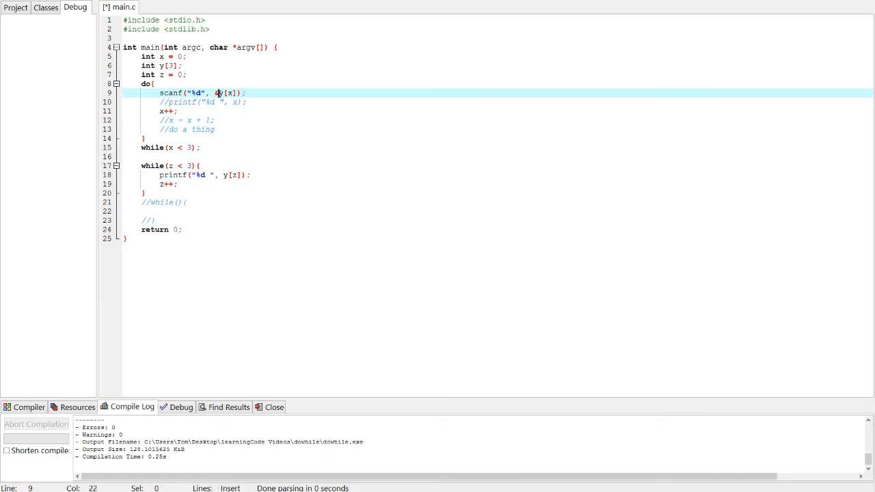
pyautogui.moveTo(169, 93)
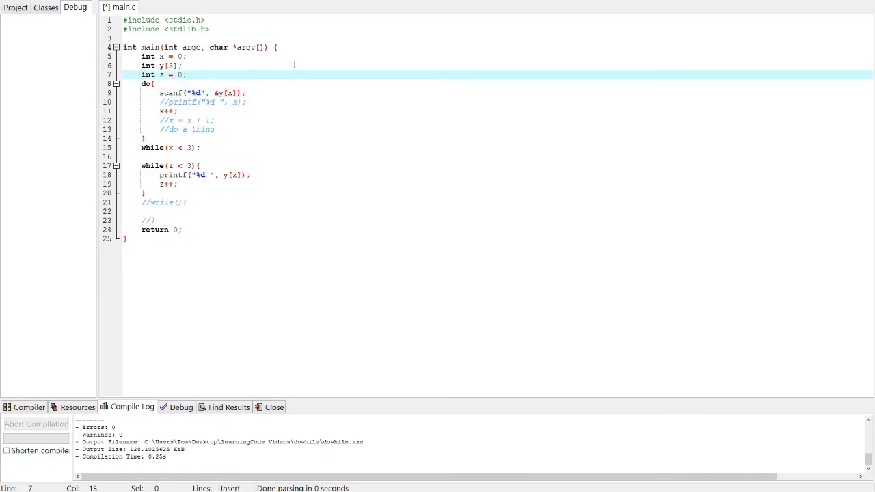
pyautogui.moveTo(298, 103)
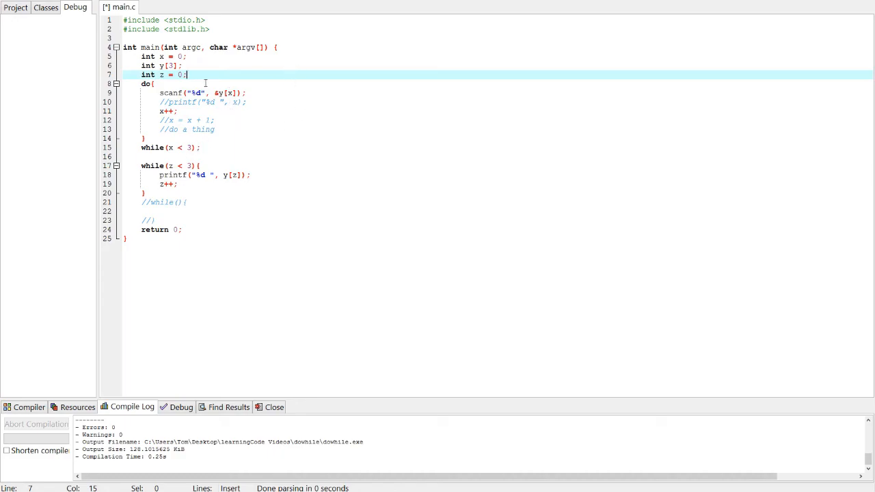
pyautogui.click(197, 147)
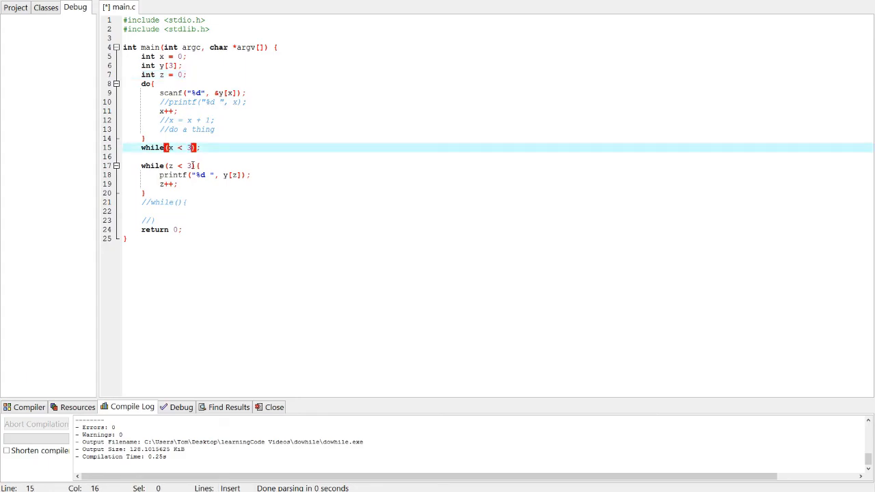
pyautogui.click(197, 166)
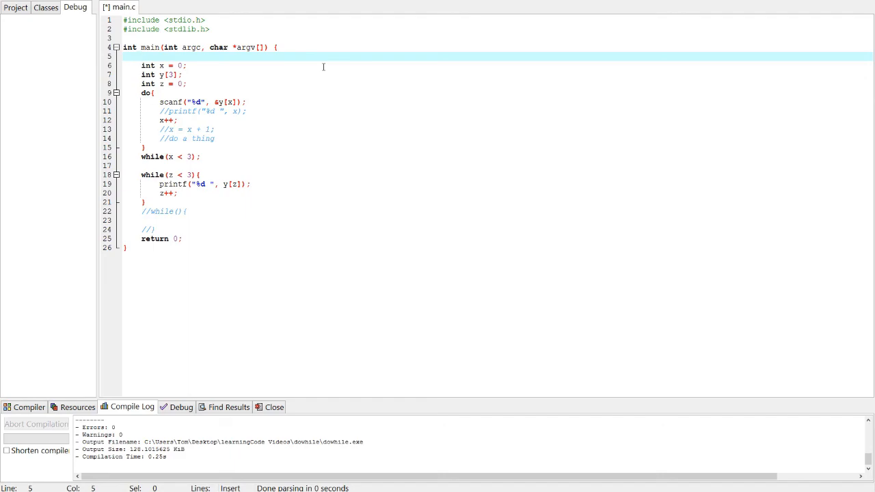
# - Declare int n = 3; on line 5 for use as the array size and loop limits
pyautogui.write('int n')
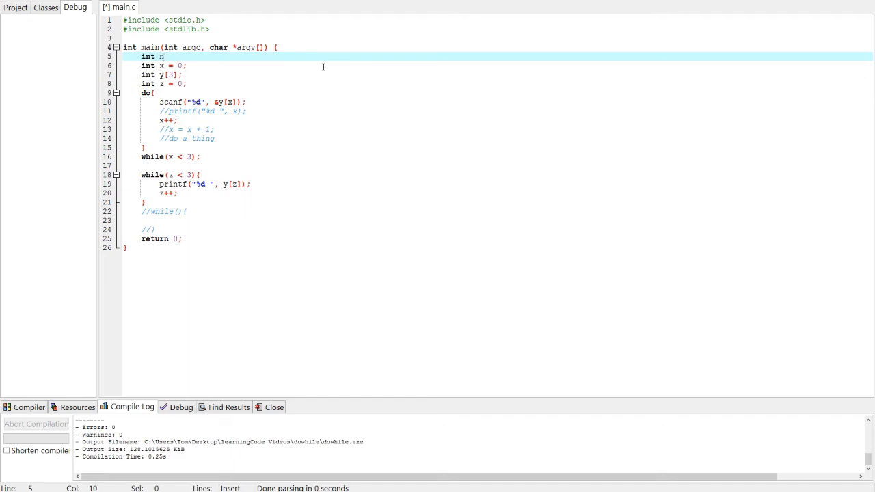
pyautogui.write('=')
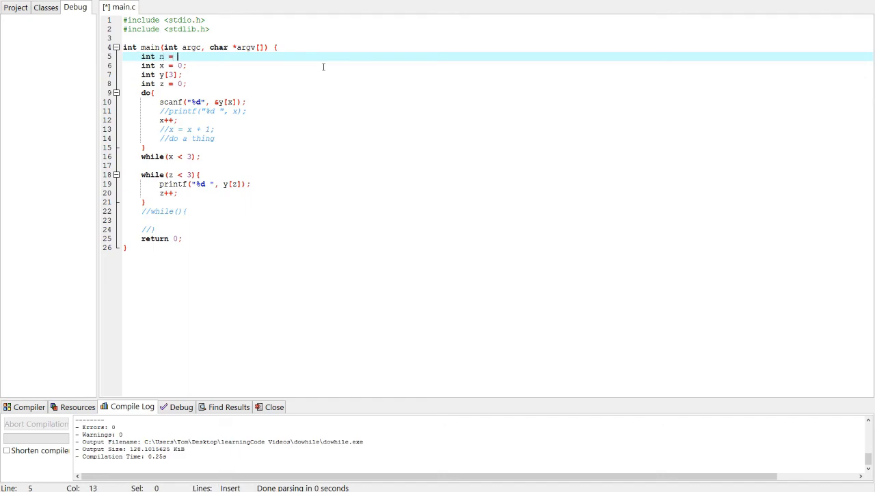
pyautogui.write('3;')
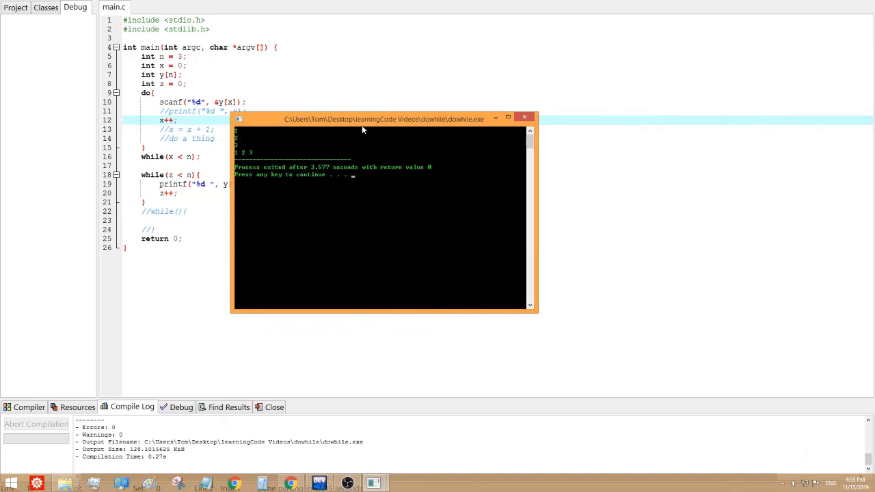
pyautogui.moveTo(399, 112)
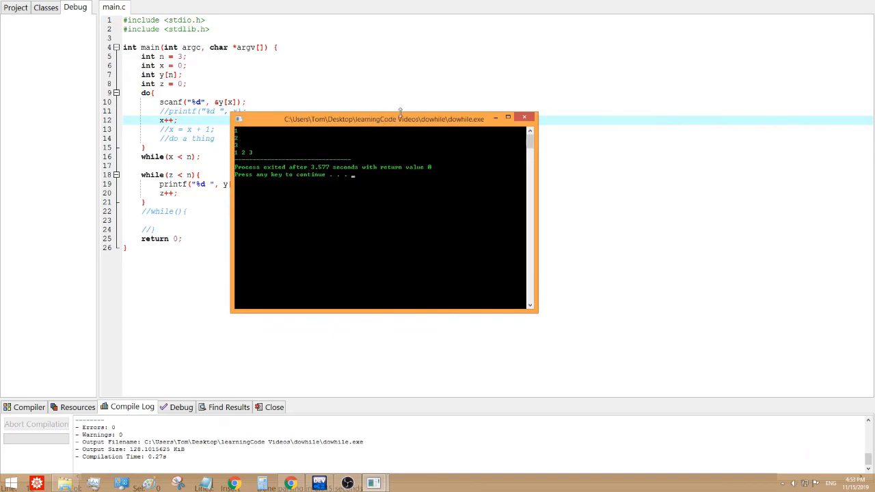